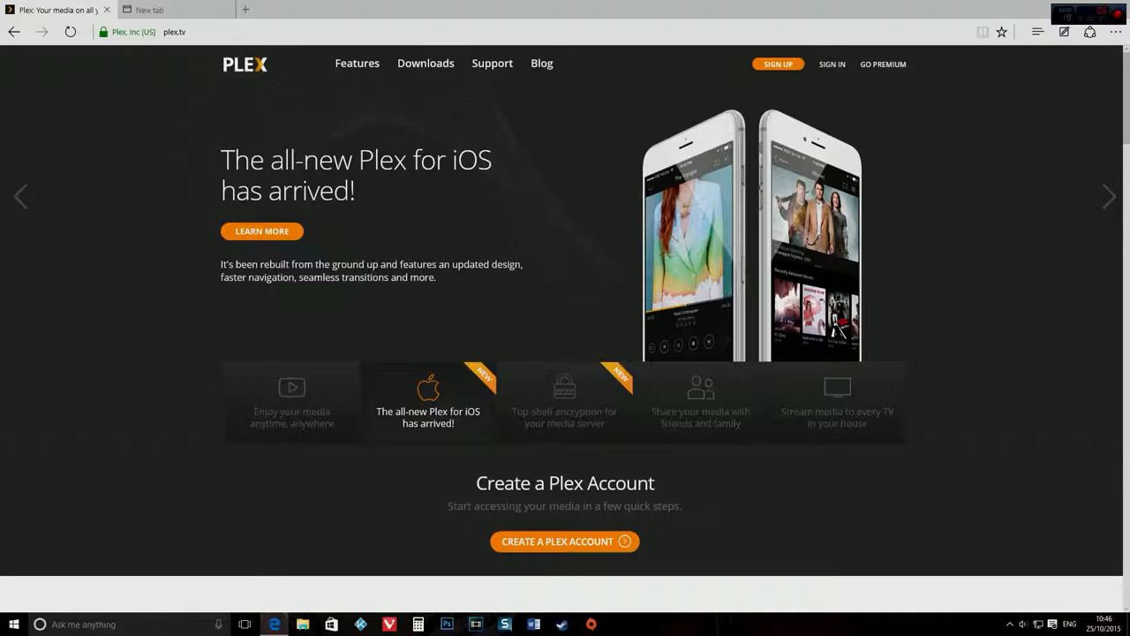
- Open the Plex sign-up form and fill in the e-mail address and password fields
{"action": "left_click", "coordinate": [565, 402]}
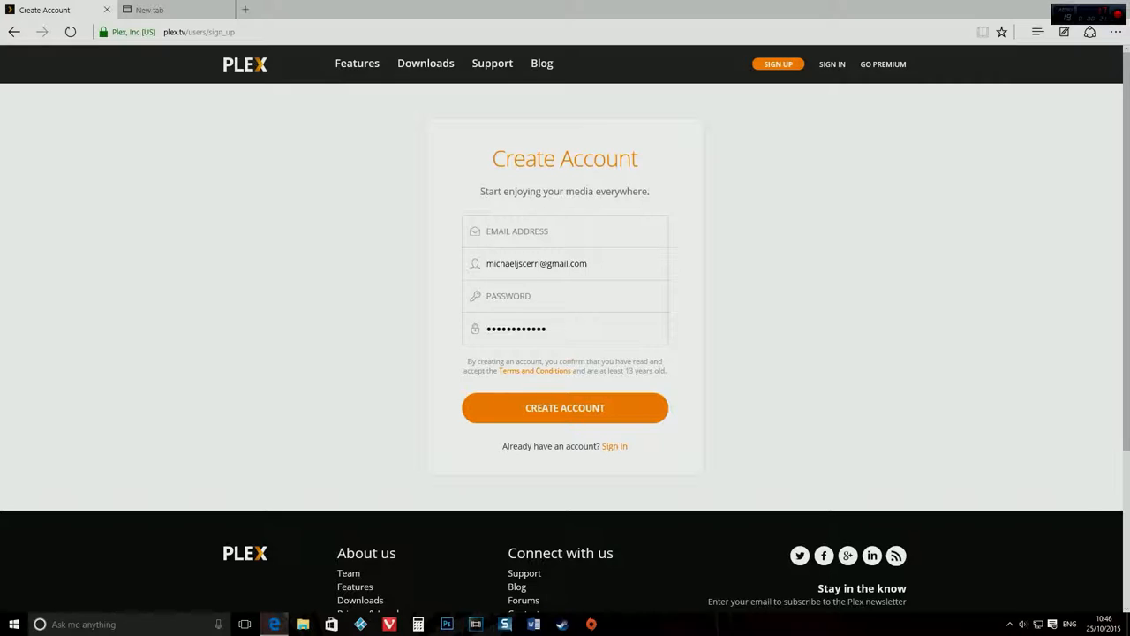
{"action": "left_click", "coordinate": [565, 263]}
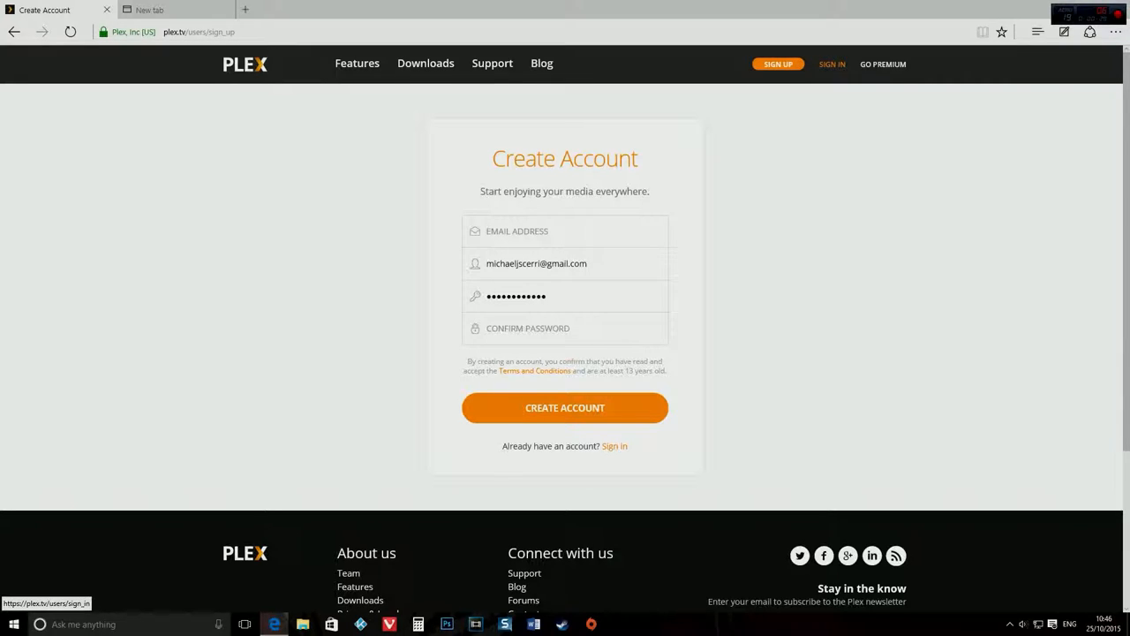
{"action": "left_click", "coordinate": [565, 407]}
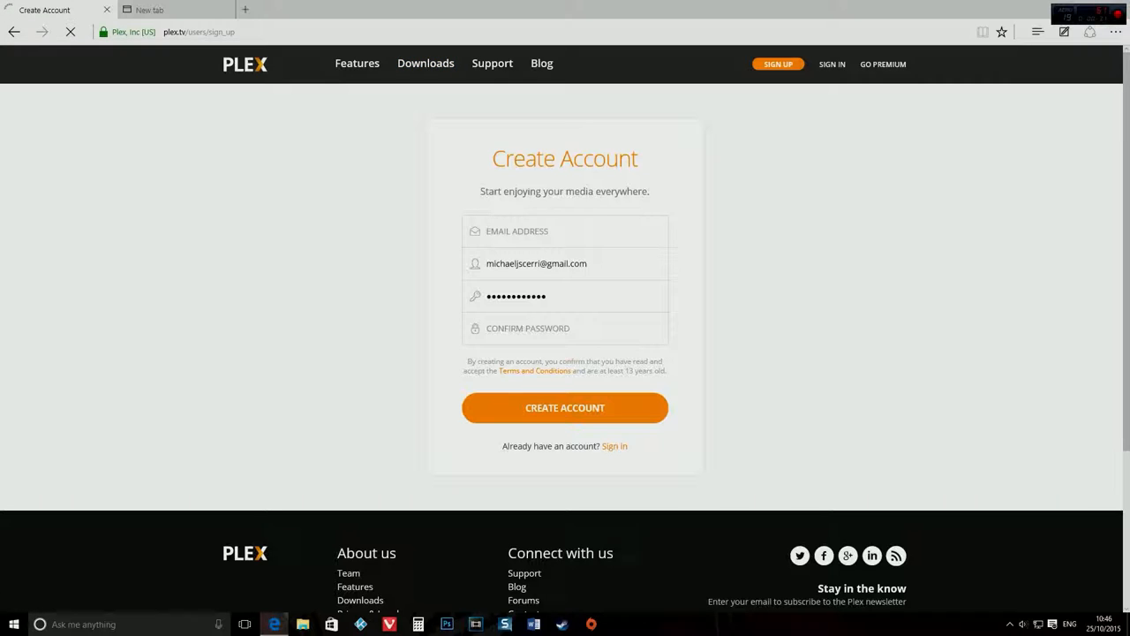
- Go to the Plex downloads page and show the Plex Media Server downloads for computers
{"action": "left_click", "coordinate": [426, 64]}
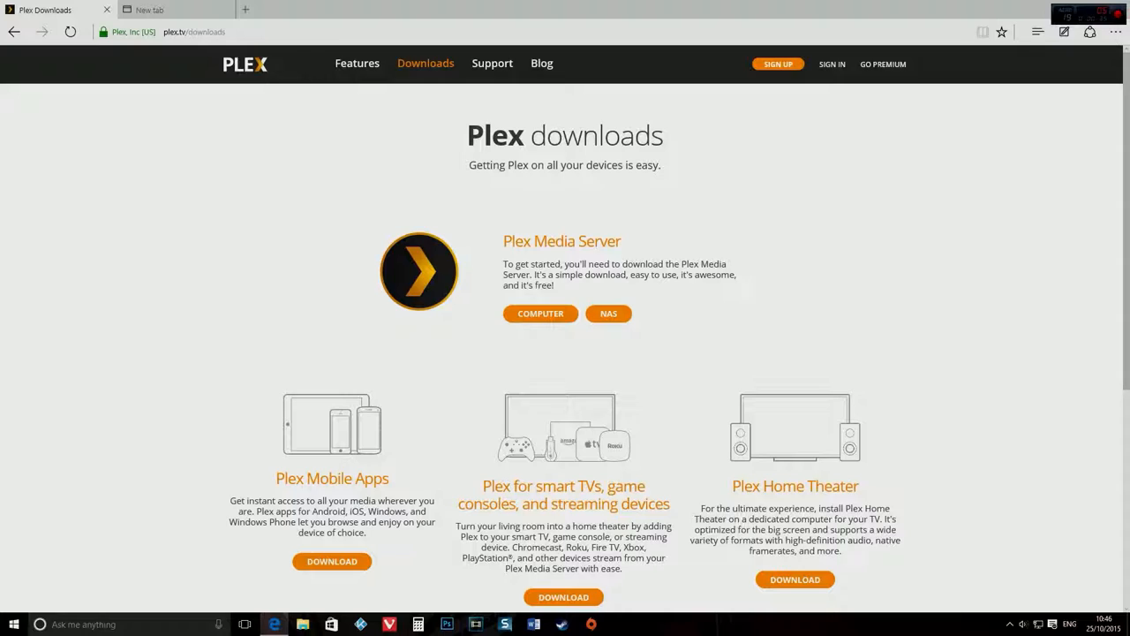
{"action": "mouse_move", "coordinate": [540, 314]}
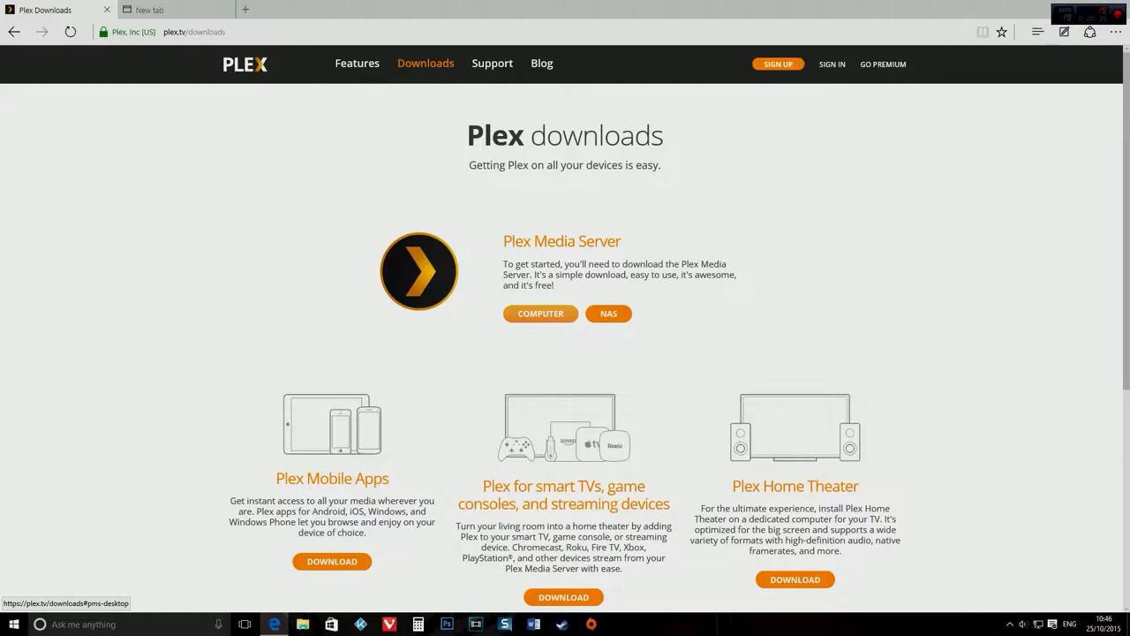
{"action": "left_click", "coordinate": [540, 315]}
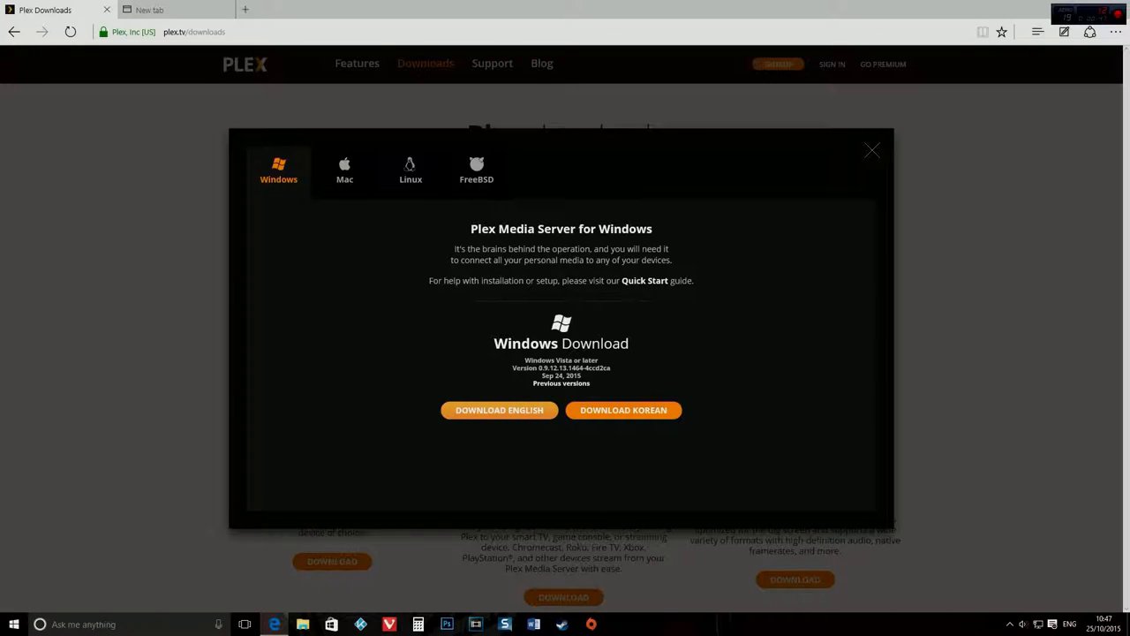
- Browse the Linux and FreeBSD server downloads, then return to the Windows download
{"action": "left_click", "coordinate": [409, 169]}
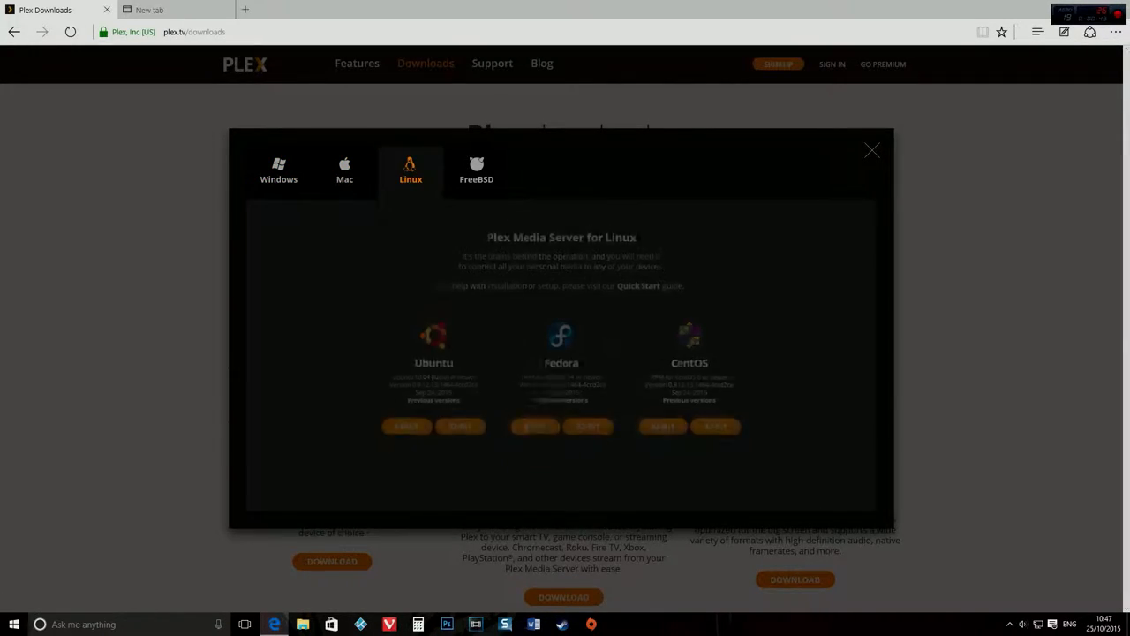
{"action": "left_click", "coordinate": [477, 170]}
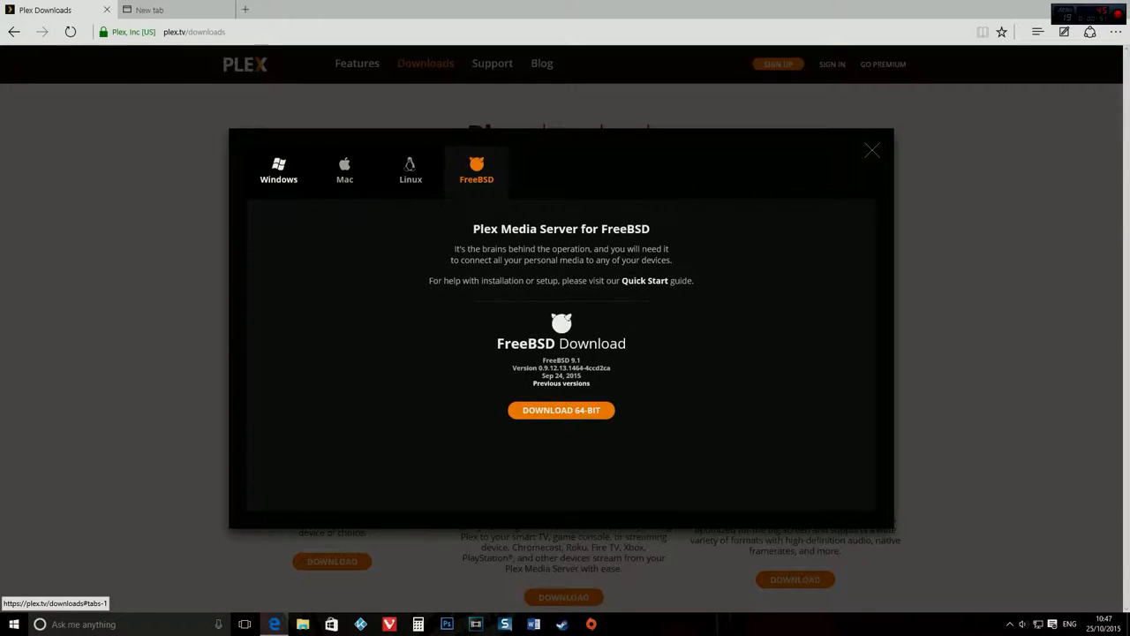
{"action": "left_click", "coordinate": [279, 170]}
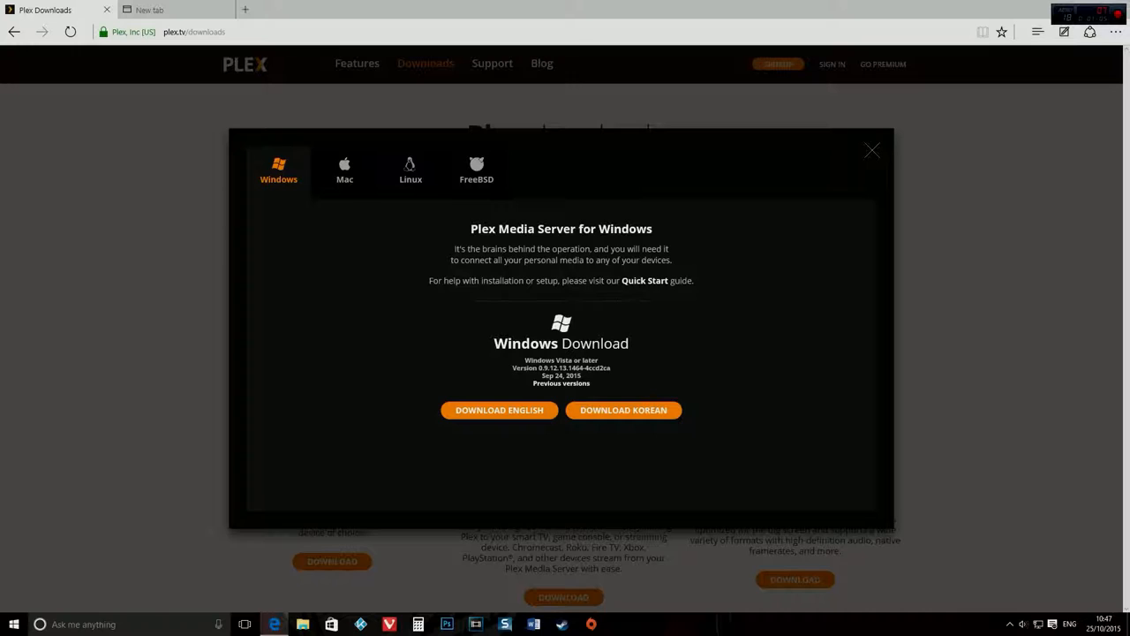
{"action": "left_click", "coordinate": [872, 148]}
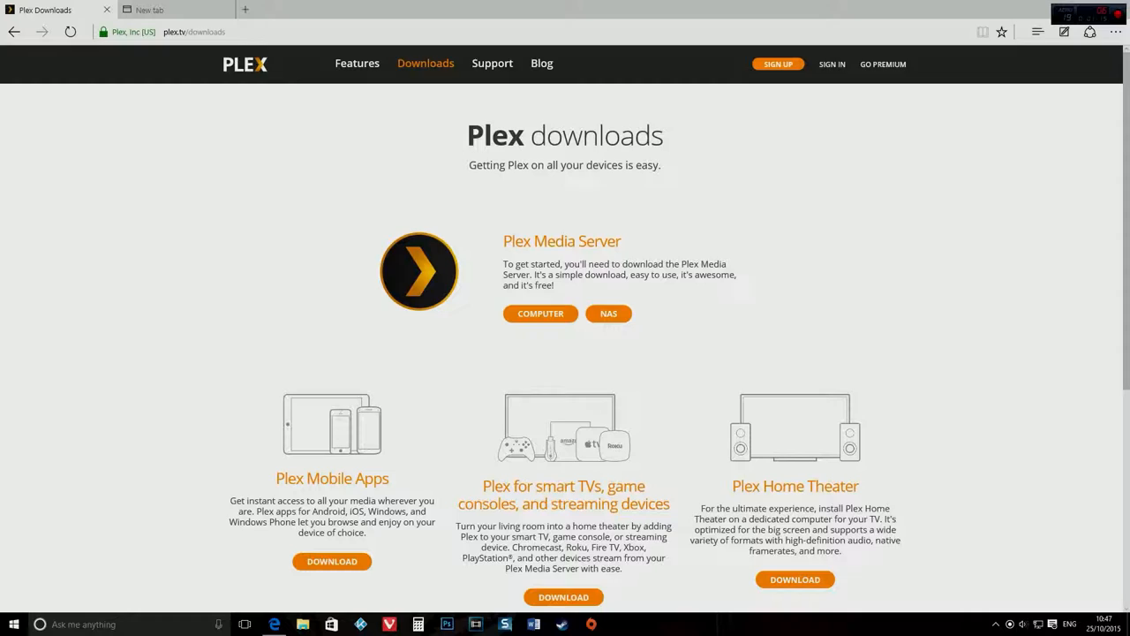
- Change the address from the downloads page to the Plex 'web' app address and load it
{"action": "left_click", "coordinate": [995, 623]}
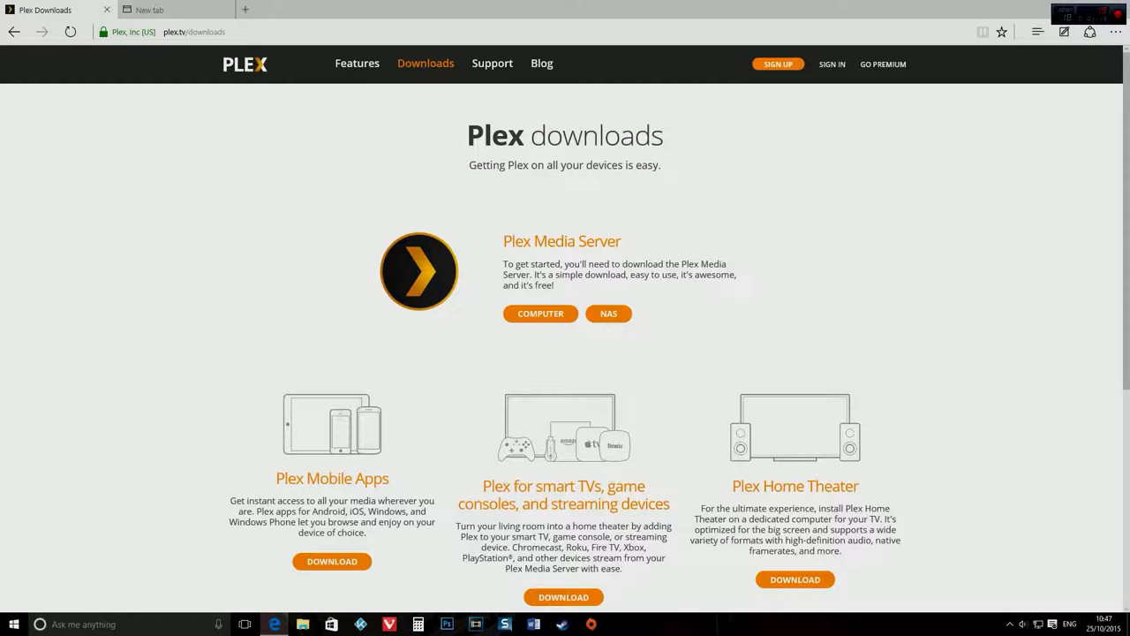
{"action": "left_click", "coordinate": [176, 32]}
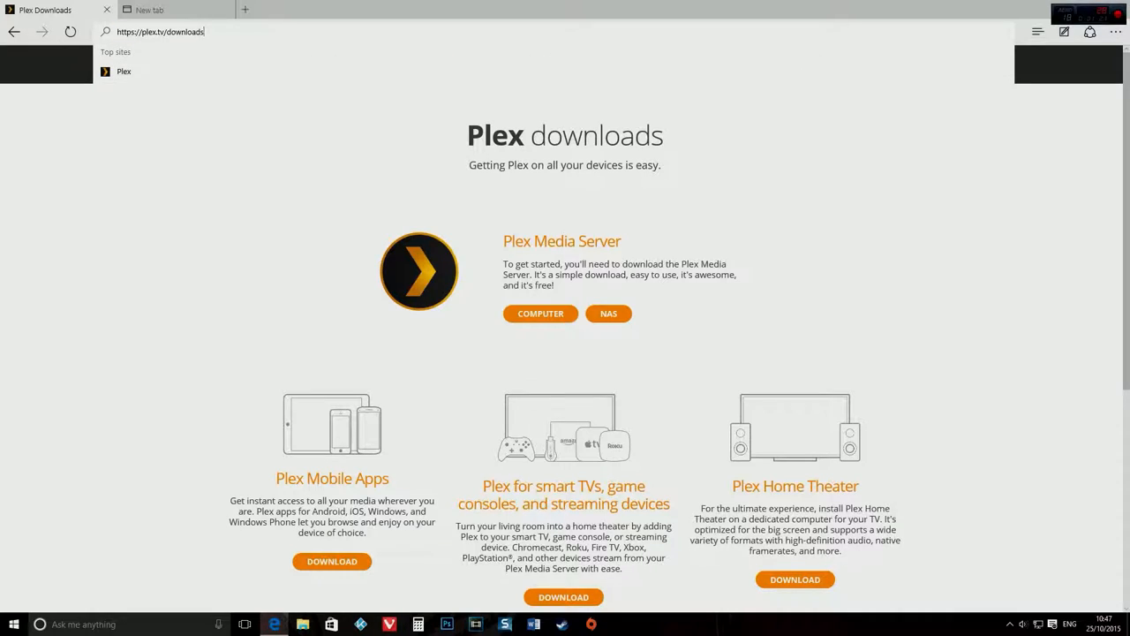
{"action": "double_click", "coordinate": [187, 32]}
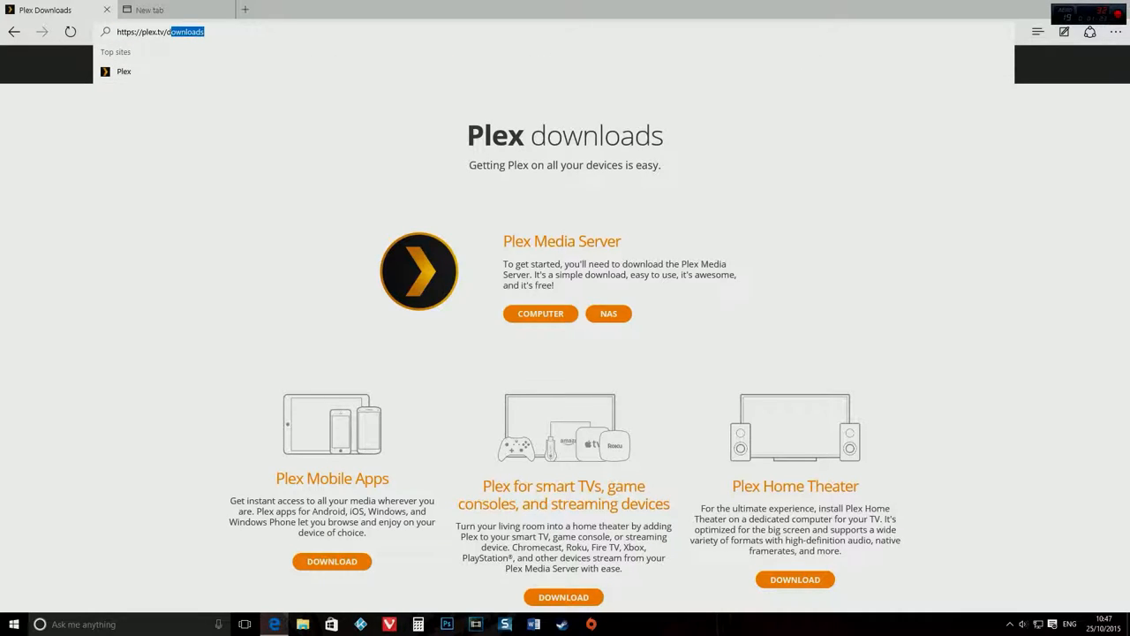
{"action": "type", "text": "web"}
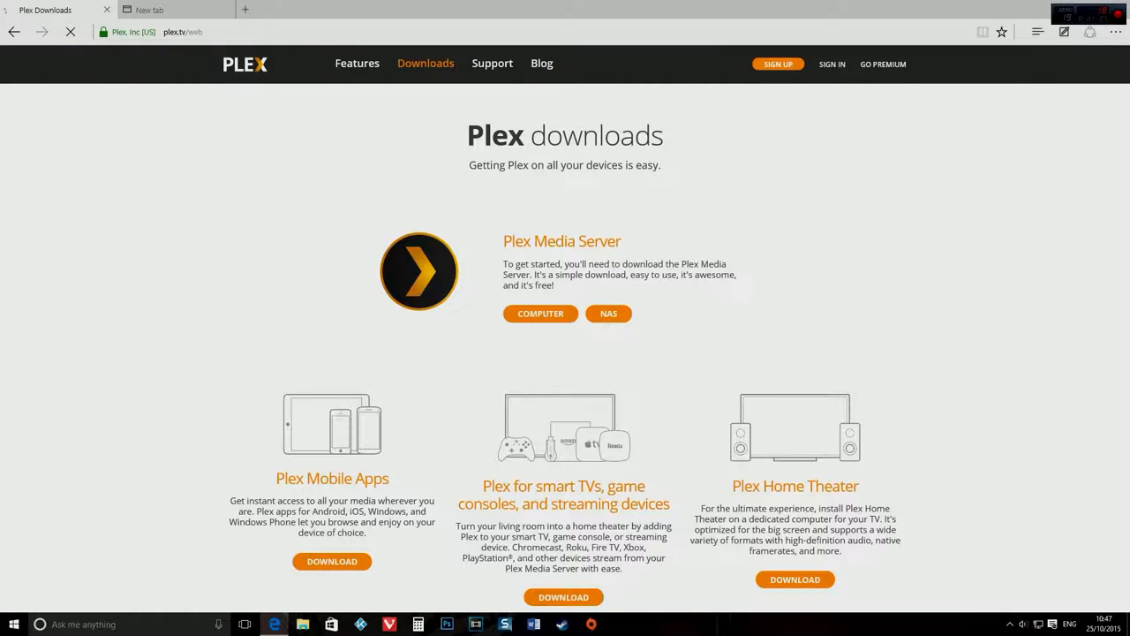
{"action": "left_click", "coordinate": [829, 63]}
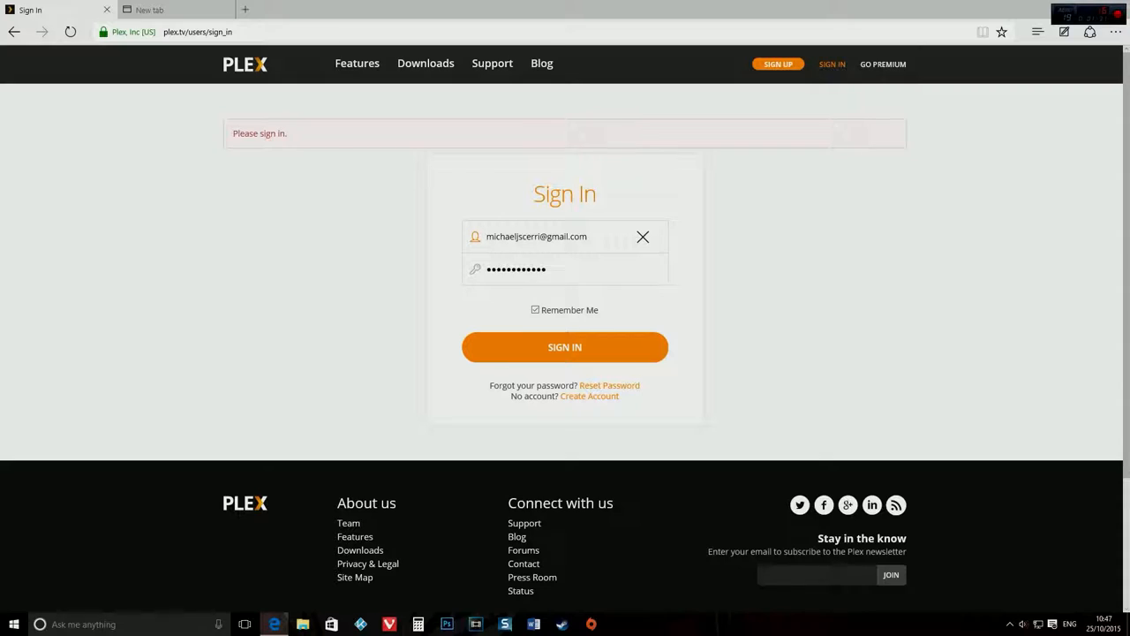
- Sign in to the Plex web app with the remembered account
{"action": "left_click", "coordinate": [565, 346]}
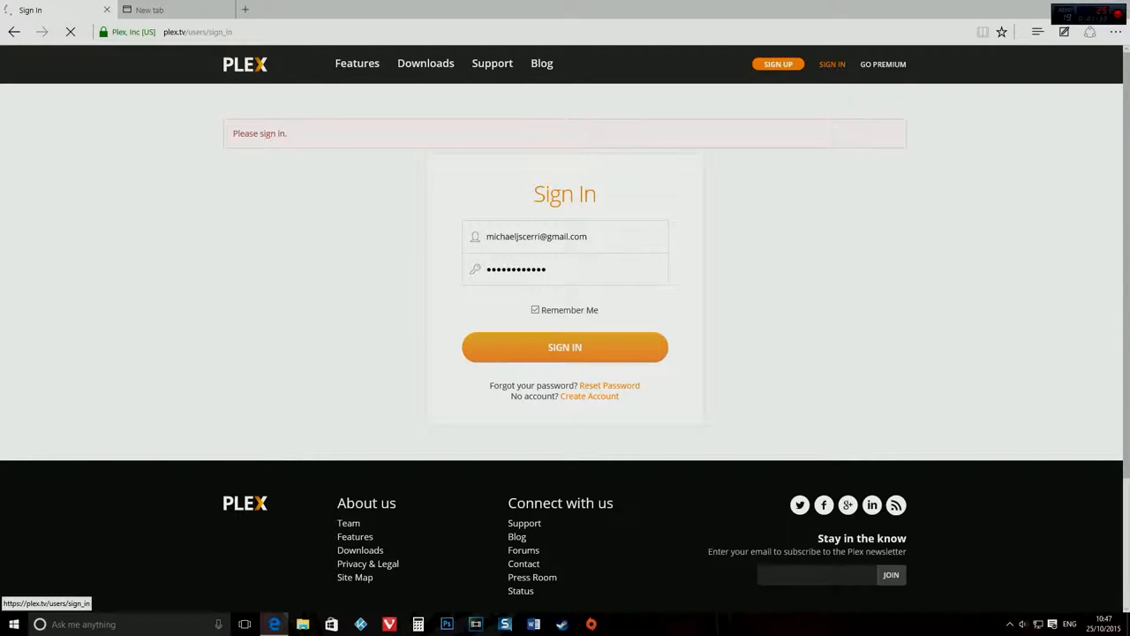
{"action": "left_click", "coordinate": [565, 346]}
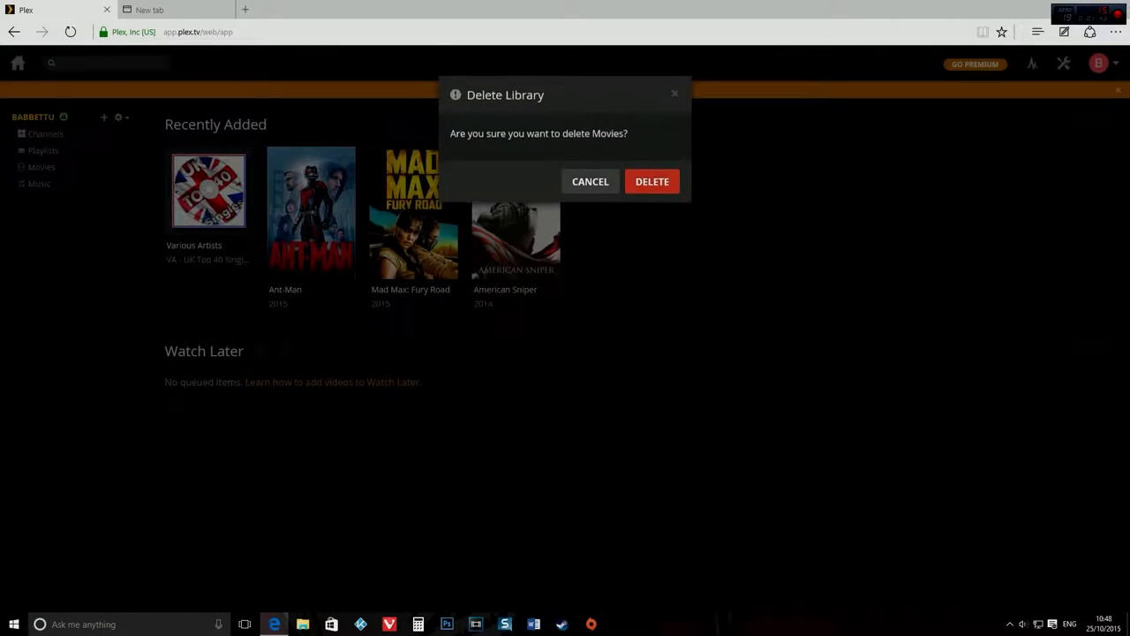
- Delete the existing Movies library and confirm the deletion
{"action": "left_click", "coordinate": [651, 180]}
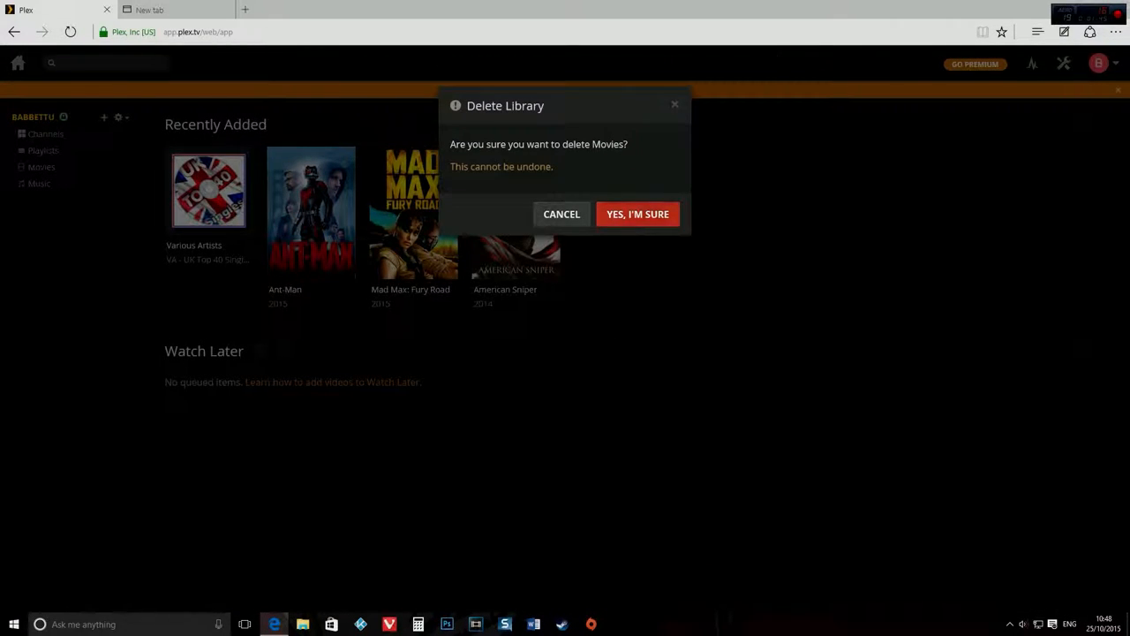
{"action": "left_click", "coordinate": [637, 213]}
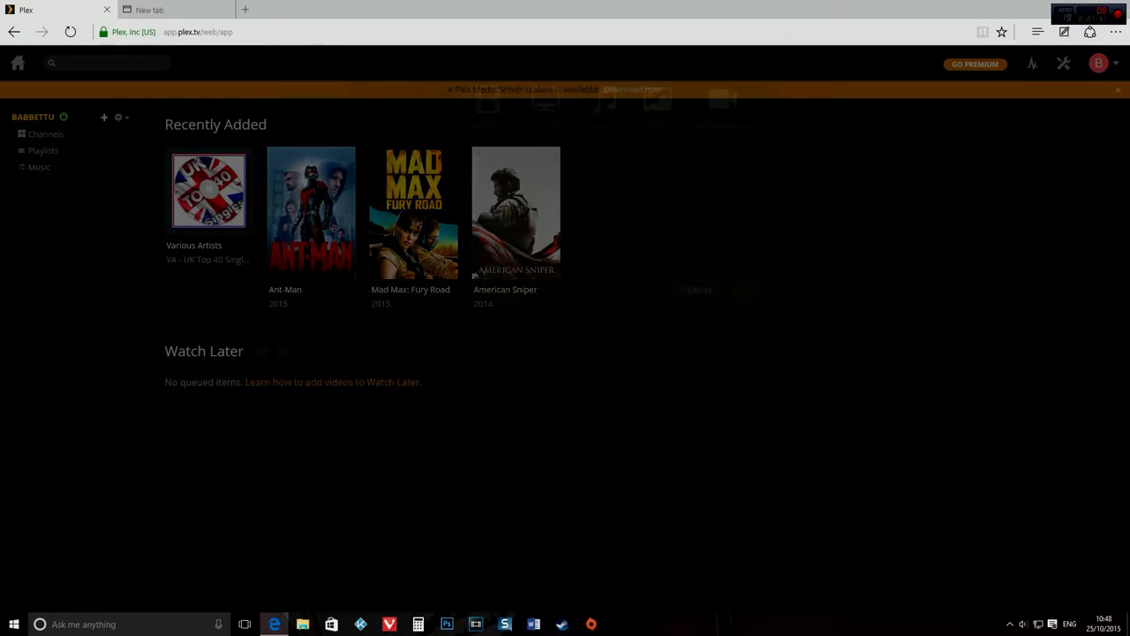
- Start a new Movies-type library named Movies with English language and continue to folder selection
{"action": "left_click", "coordinate": [102, 116]}
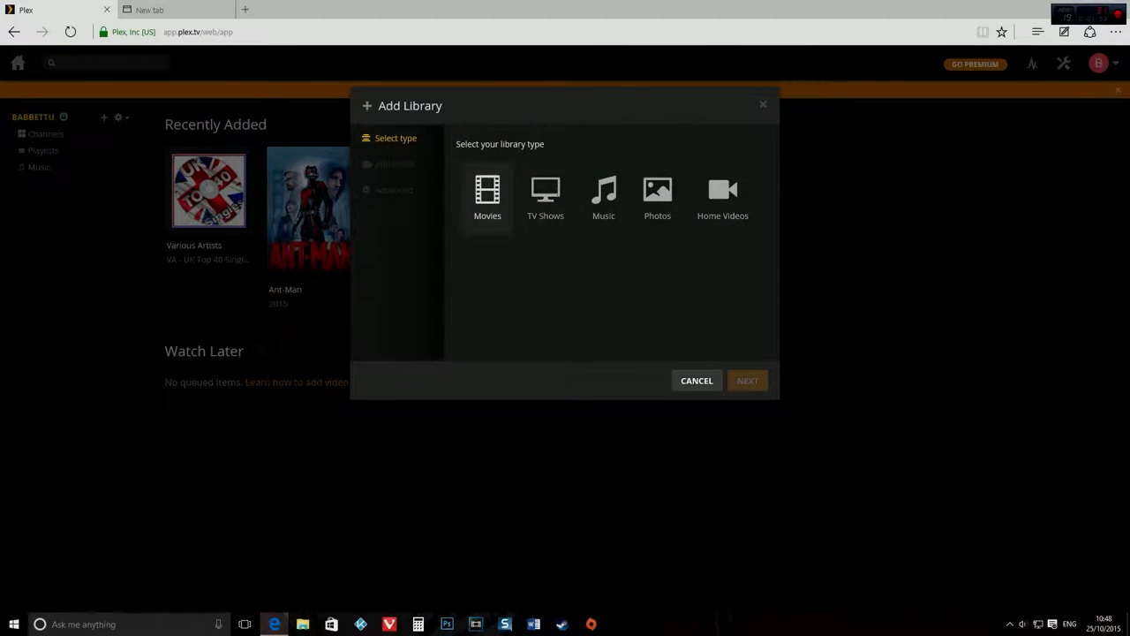
{"action": "mouse_move", "coordinate": [604, 190]}
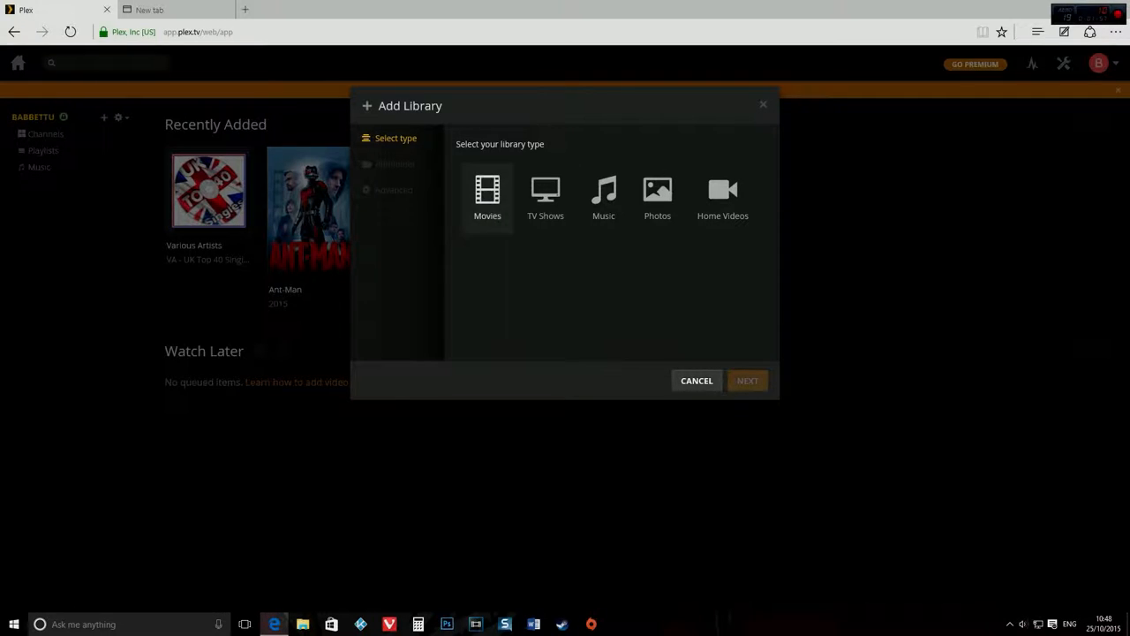
{"action": "left_click", "coordinate": [488, 194]}
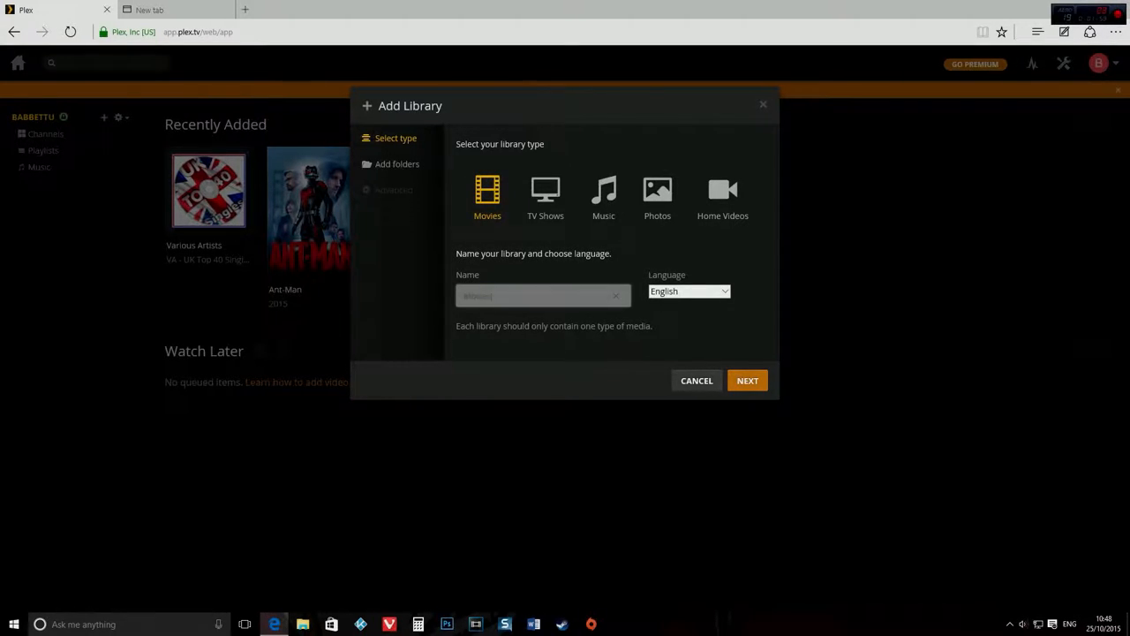
{"action": "left_click", "coordinate": [688, 289]}
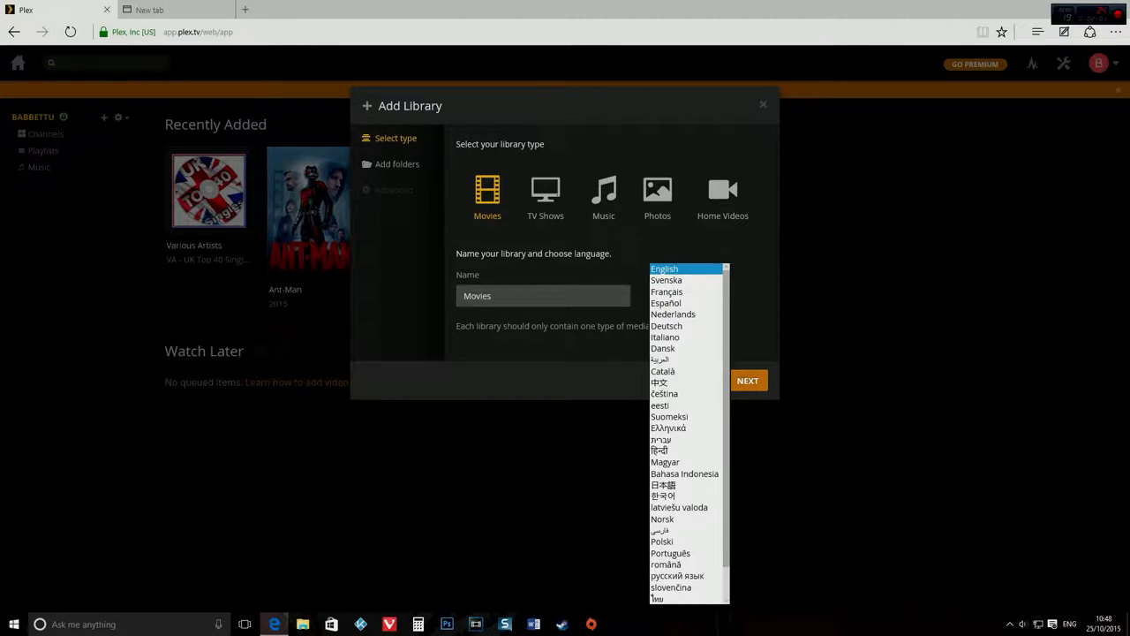
{"action": "left_click", "coordinate": [664, 268]}
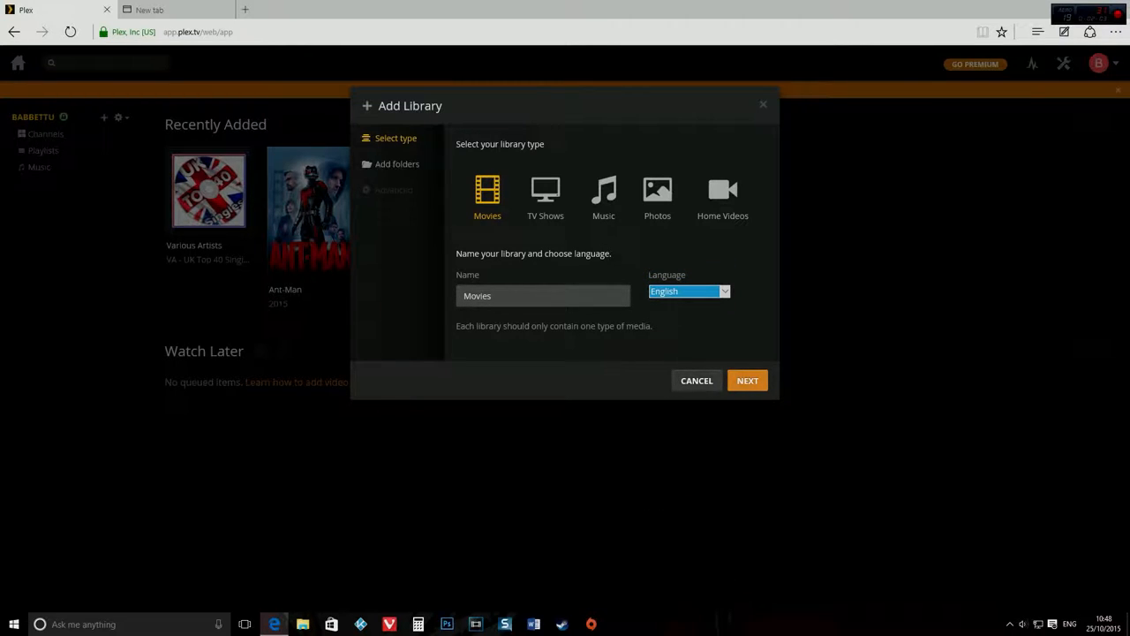
{"action": "left_click", "coordinate": [747, 380]}
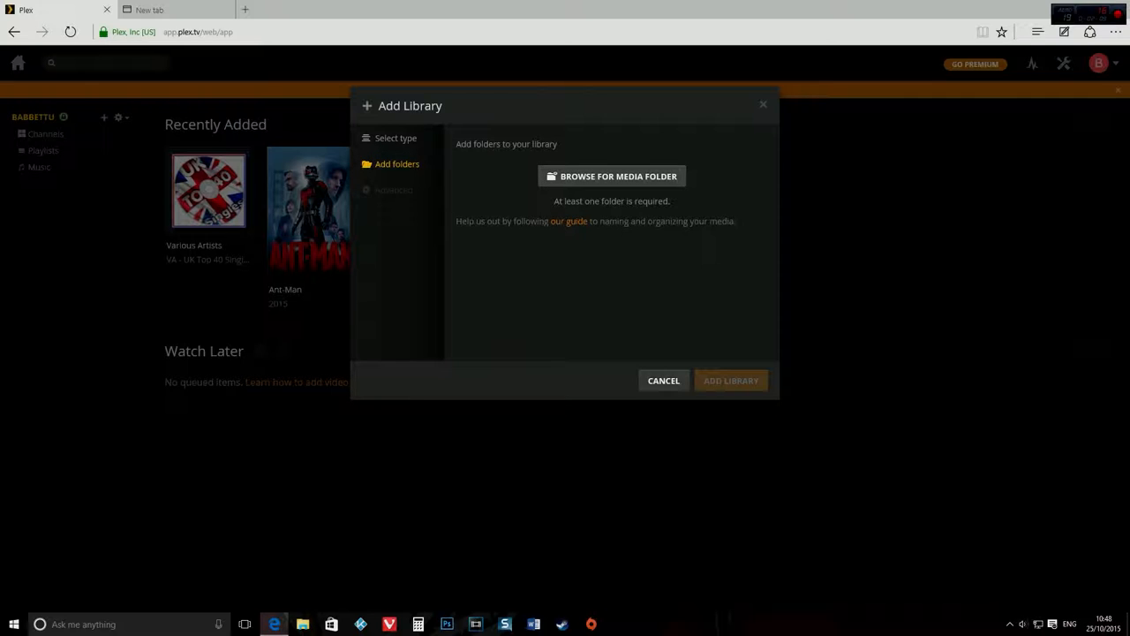
- Browse the drives in Plex's media folder picker, then bring up File Explorer to check them
{"action": "left_click", "coordinate": [611, 177]}
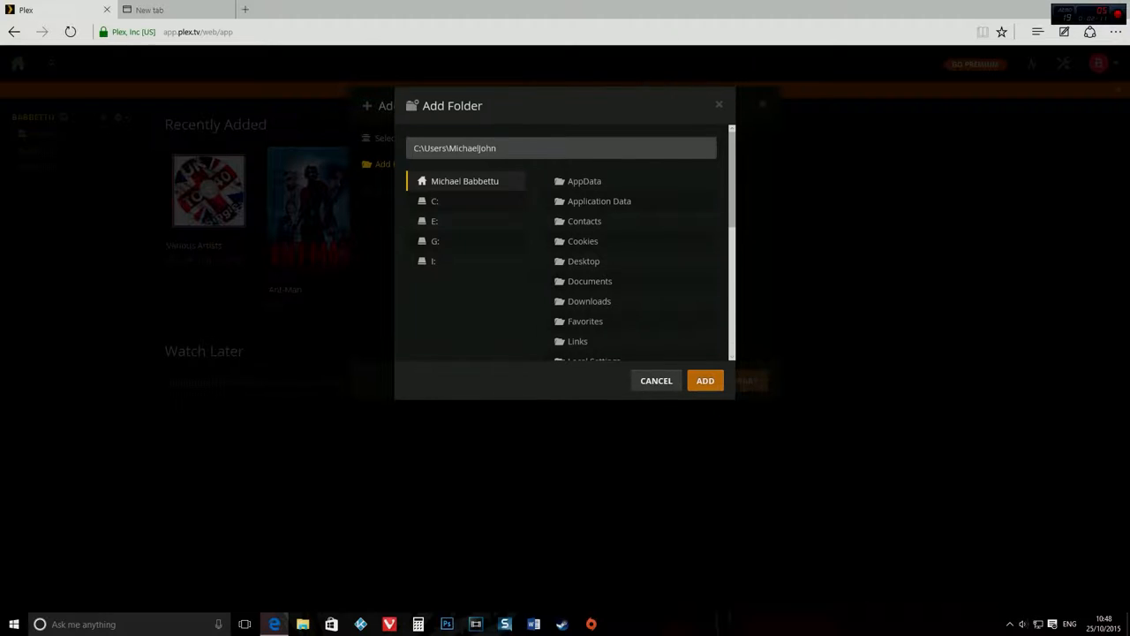
{"action": "scroll", "scroll_direction": "down", "scroll_amount": 3}
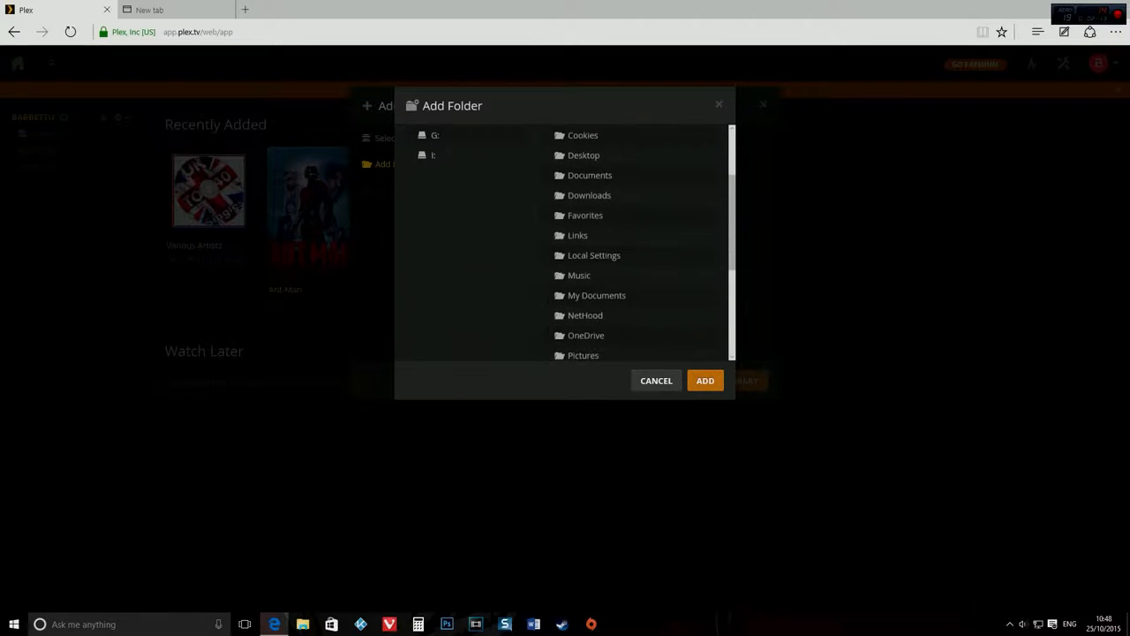
{"action": "left_click", "coordinate": [466, 145]}
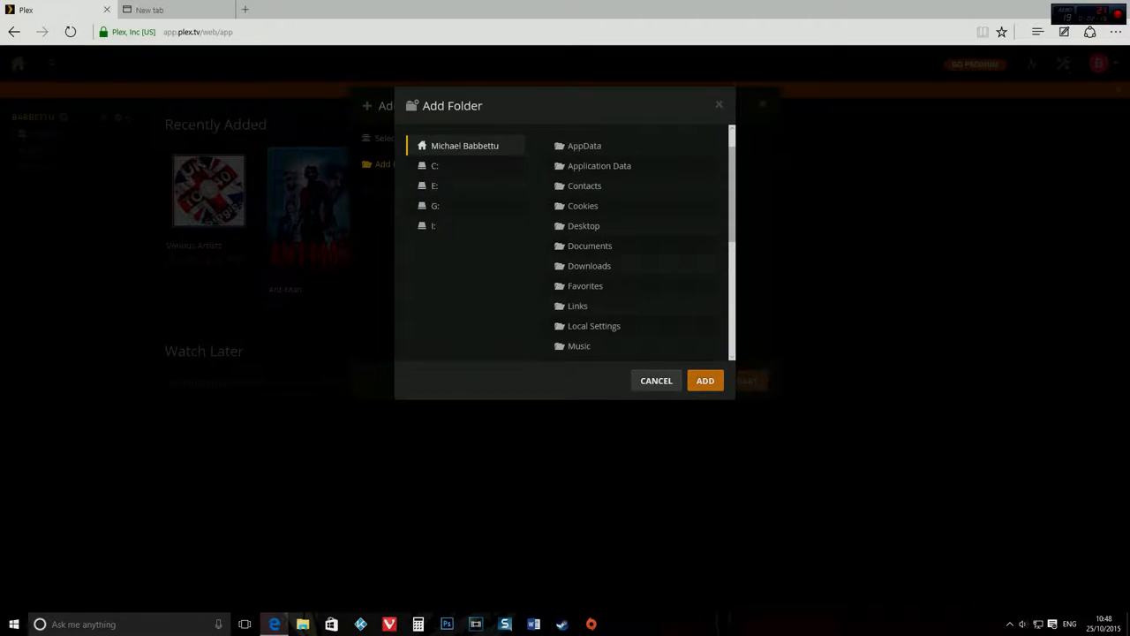
{"action": "left_click", "coordinate": [304, 625]}
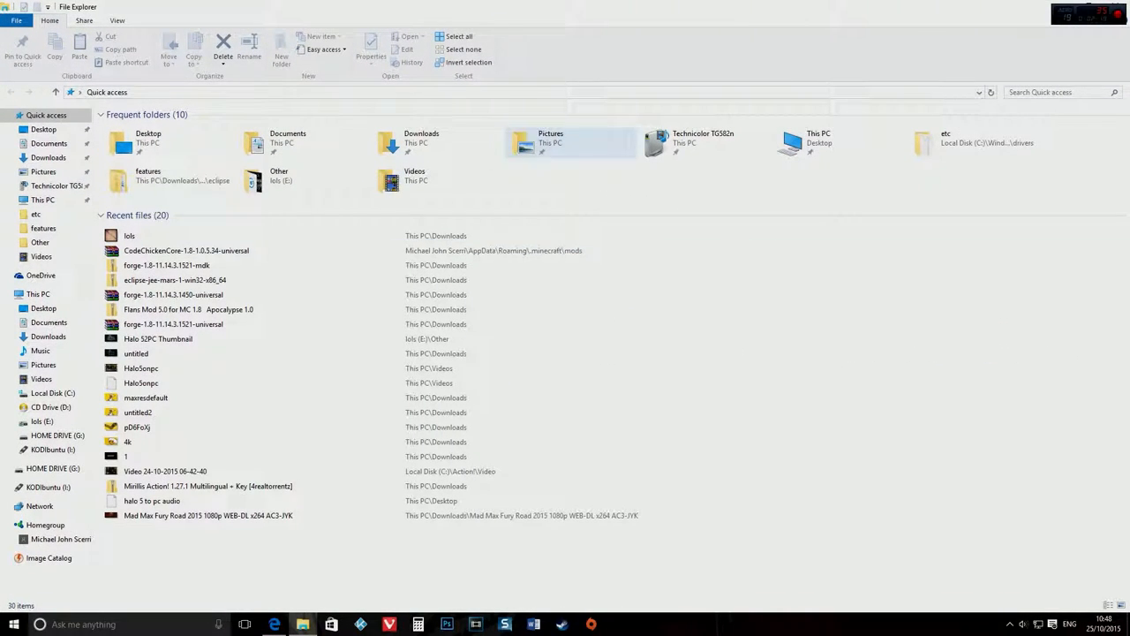
- Inspect the Movies, Music and Other folders on the E: drive in File Explorer
{"action": "left_click", "coordinate": [415, 180]}
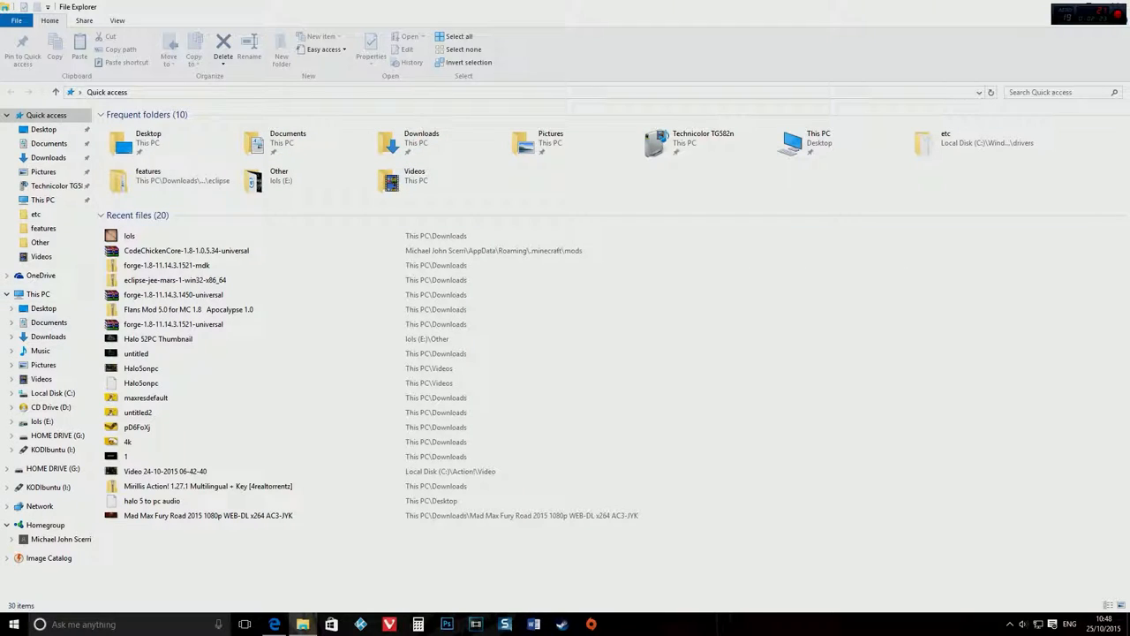
{"action": "left_click", "coordinate": [43, 421]}
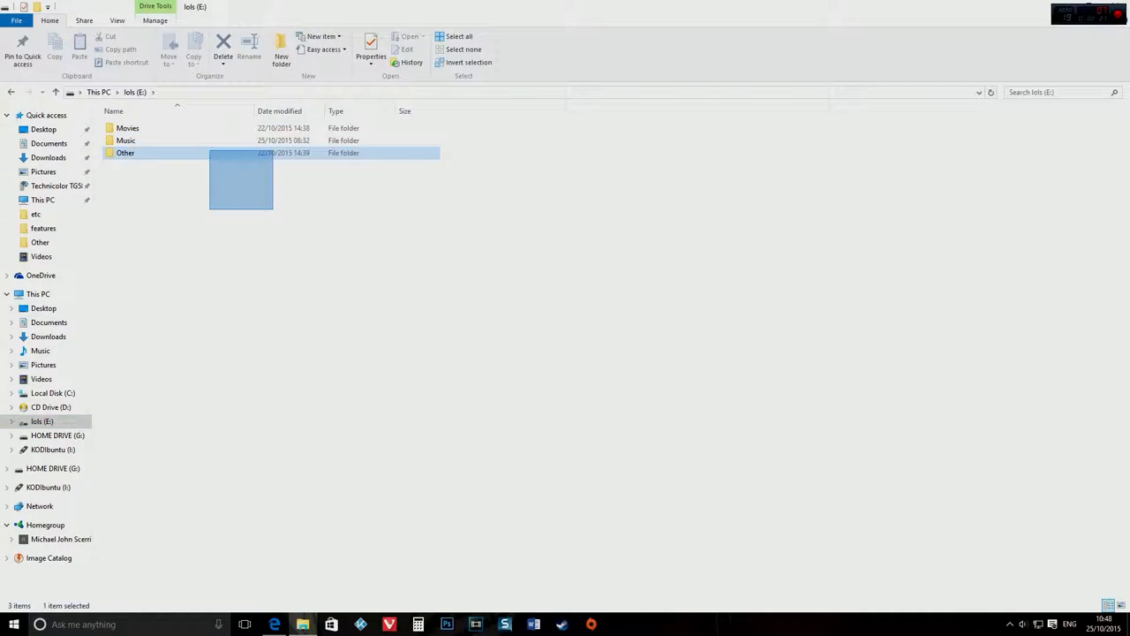
{"action": "left_click", "coordinate": [127, 127]}
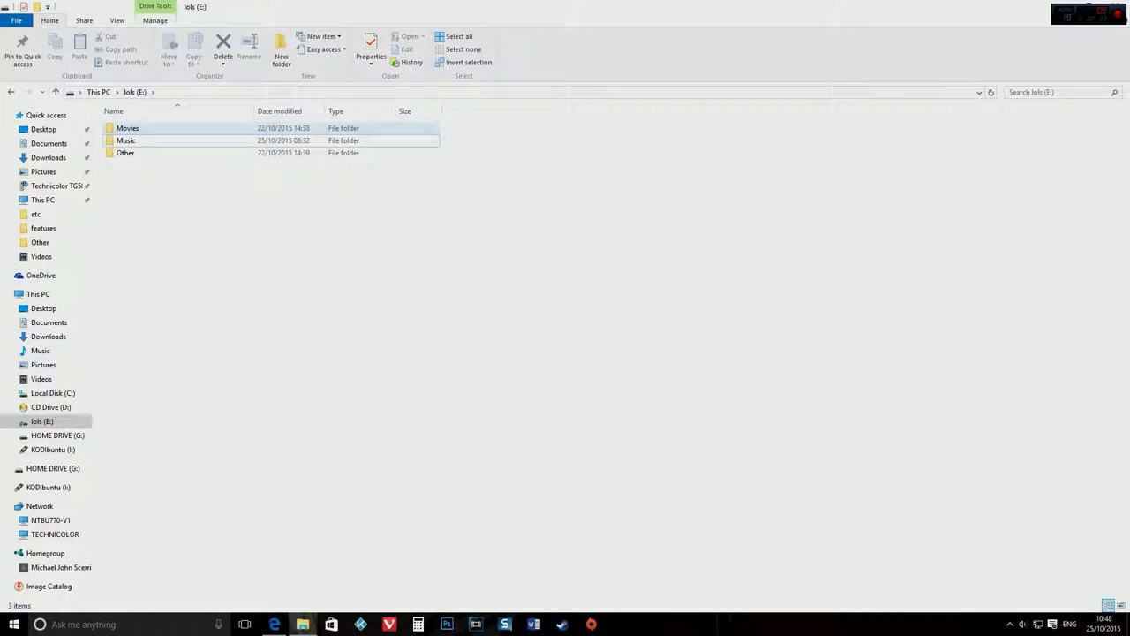
{"action": "left_click", "coordinate": [125, 142]}
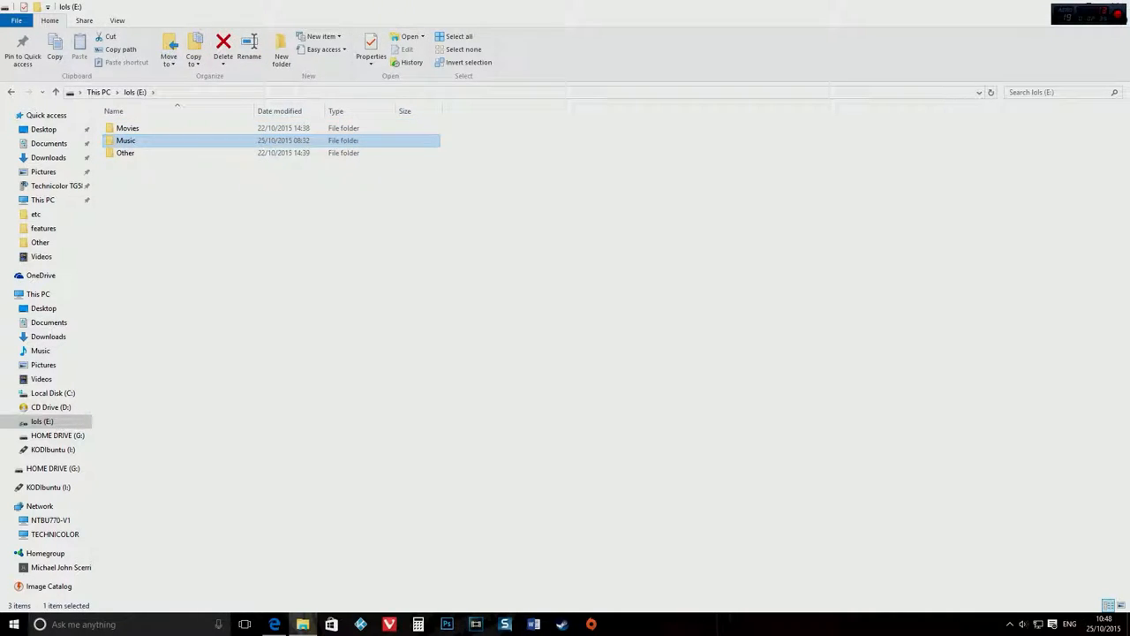
{"action": "left_click", "coordinate": [124, 152]}
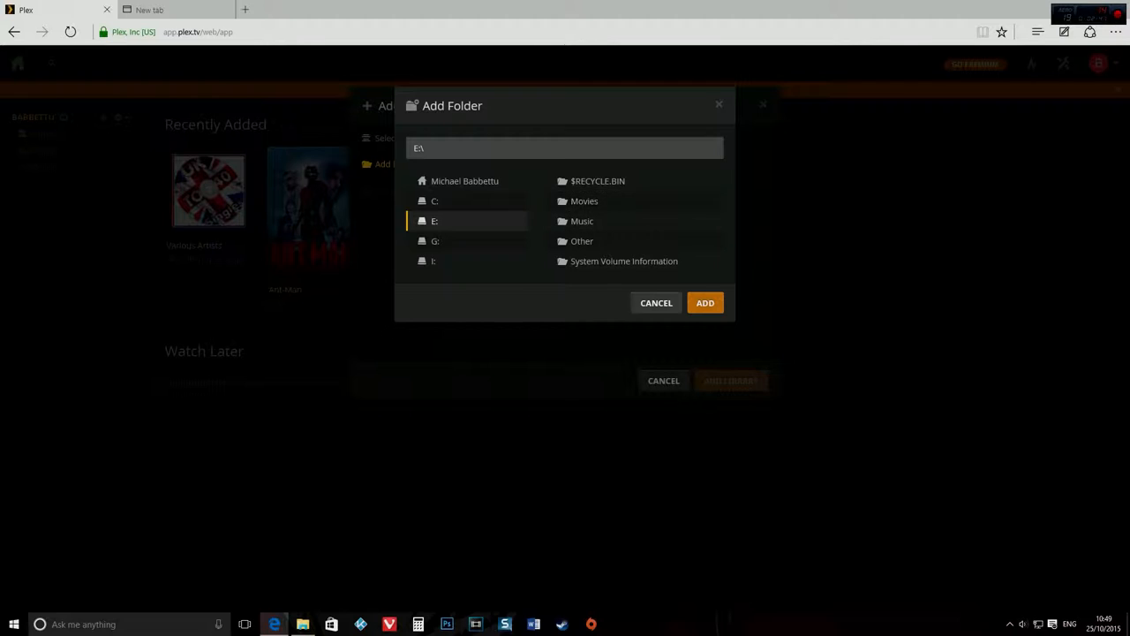
- Add E:\Movies and create the Movies library, then look inside the Other folder on E:
{"action": "left_click", "coordinate": [705, 302]}
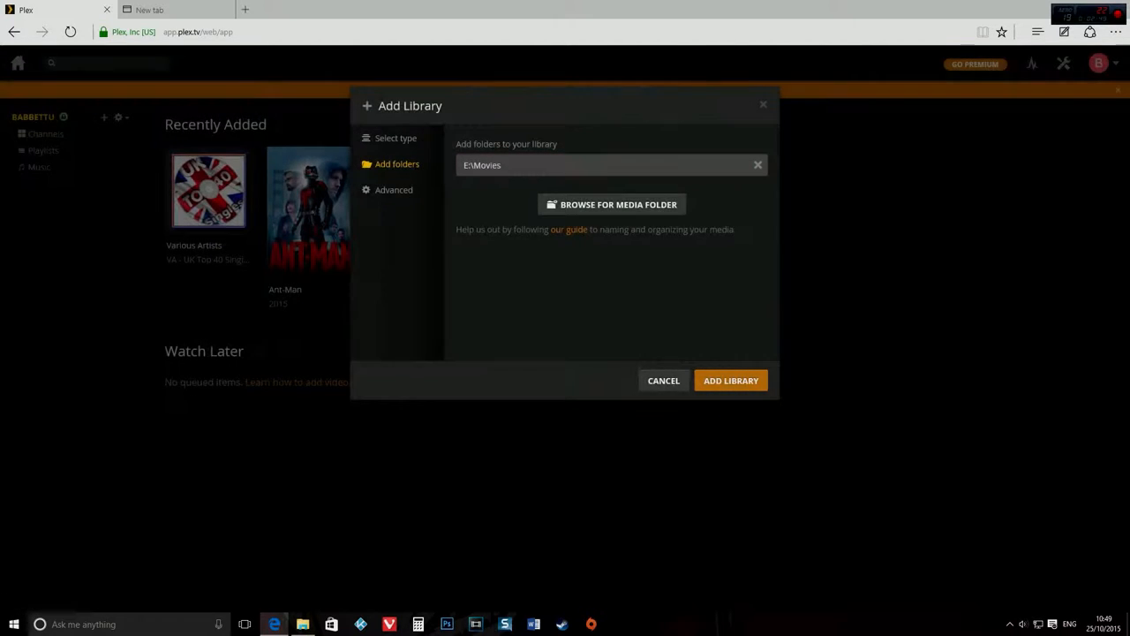
{"action": "left_click", "coordinate": [730, 379]}
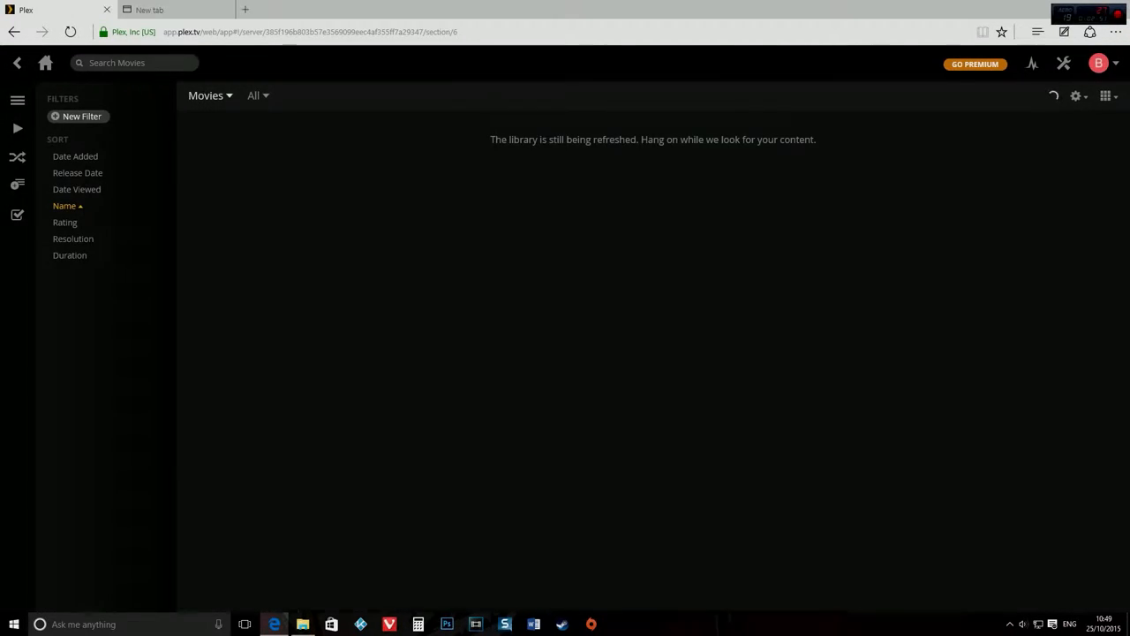
{"action": "left_click", "coordinate": [303, 625]}
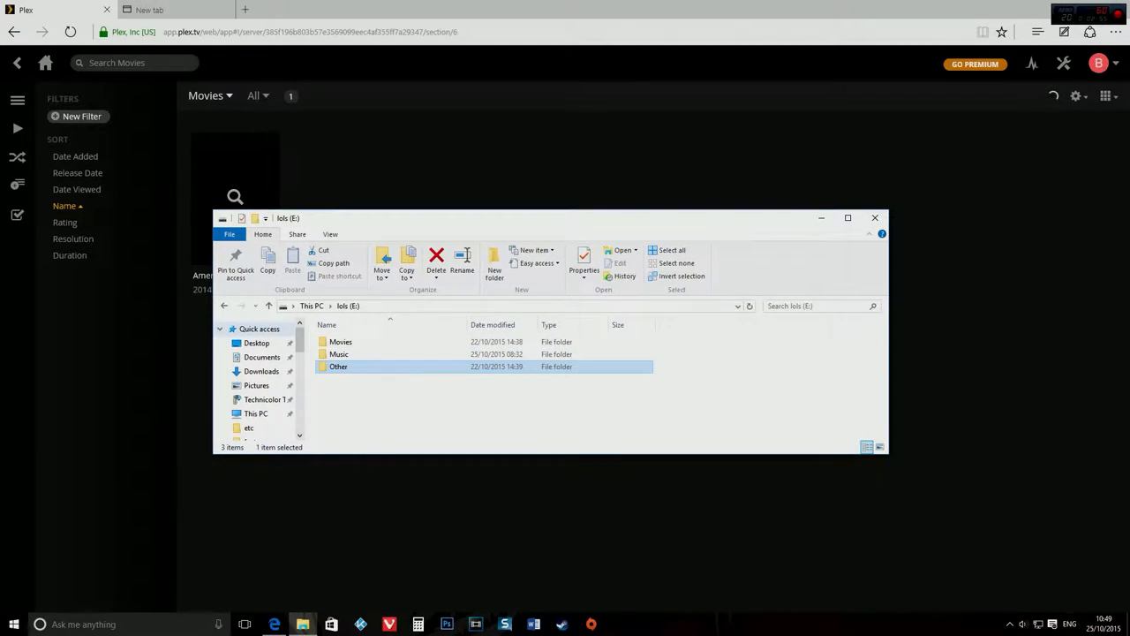
{"action": "double_click", "coordinate": [341, 342]}
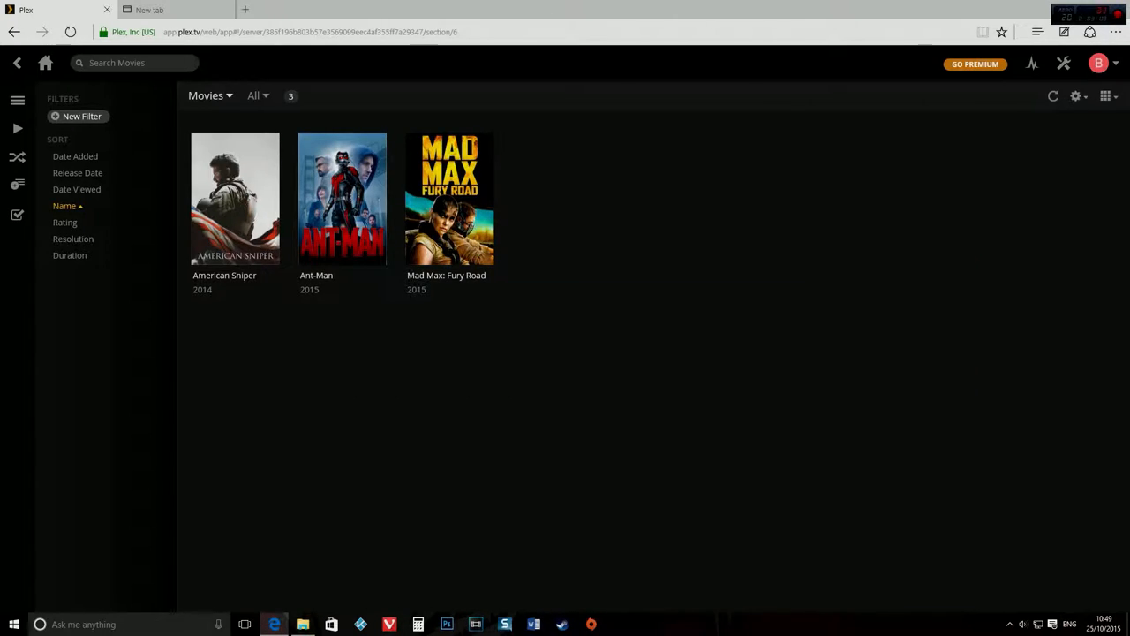
{"action": "mouse_move", "coordinate": [448, 197]}
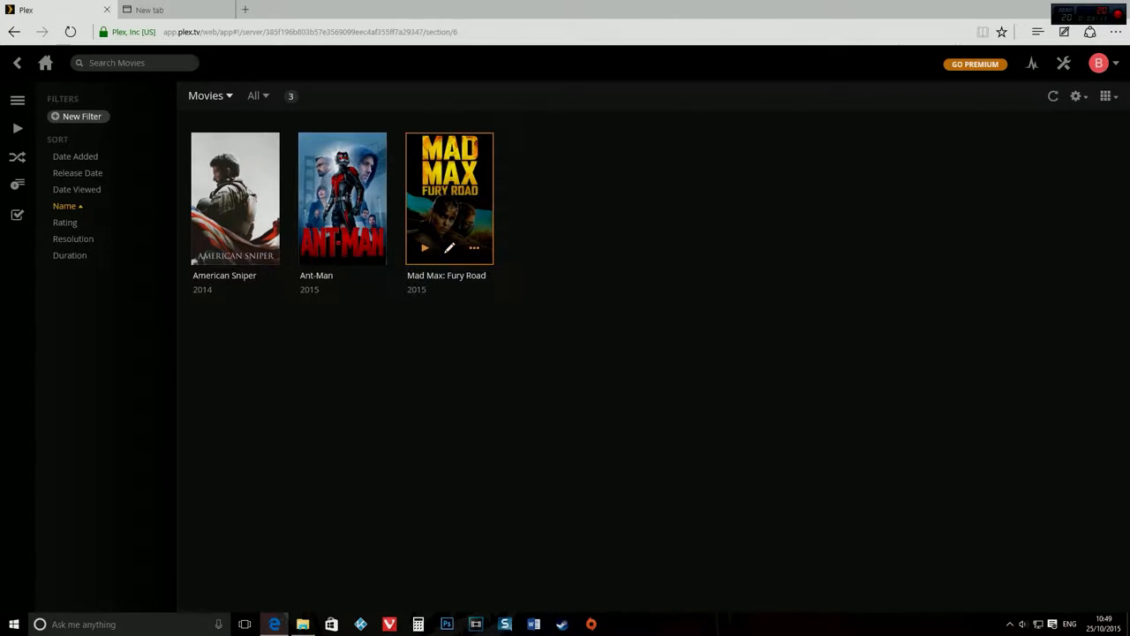
{"action": "mouse_move", "coordinate": [342, 198]}
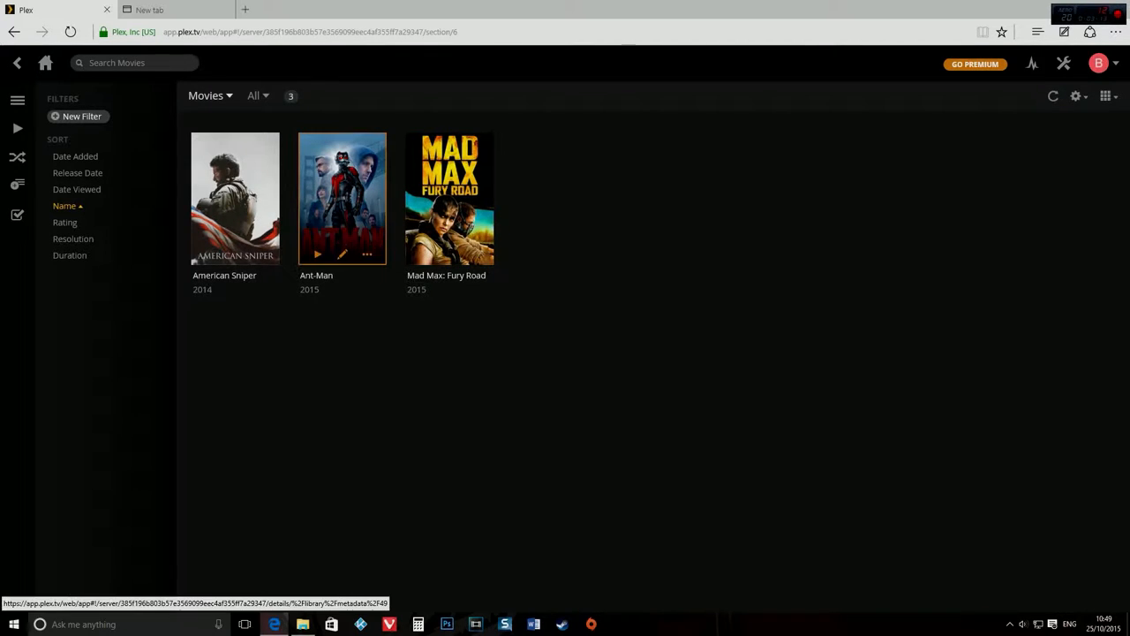
- Return to the Plex server home page showing the recently added films and album
{"action": "left_click", "coordinate": [342, 198]}
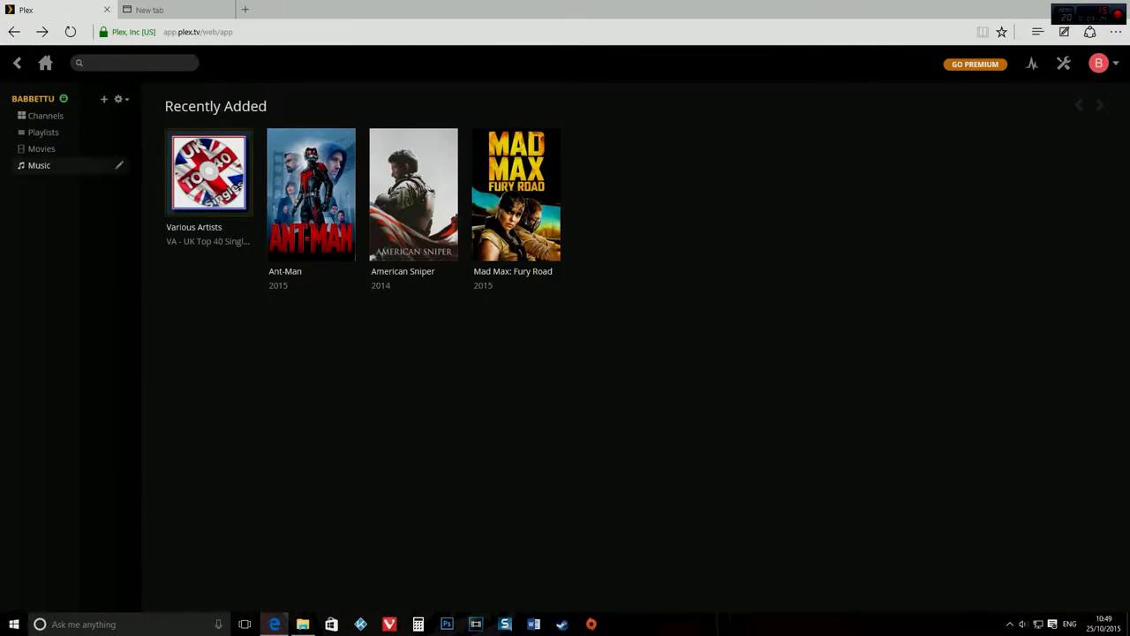
{"action": "mouse_move", "coordinate": [208, 173]}
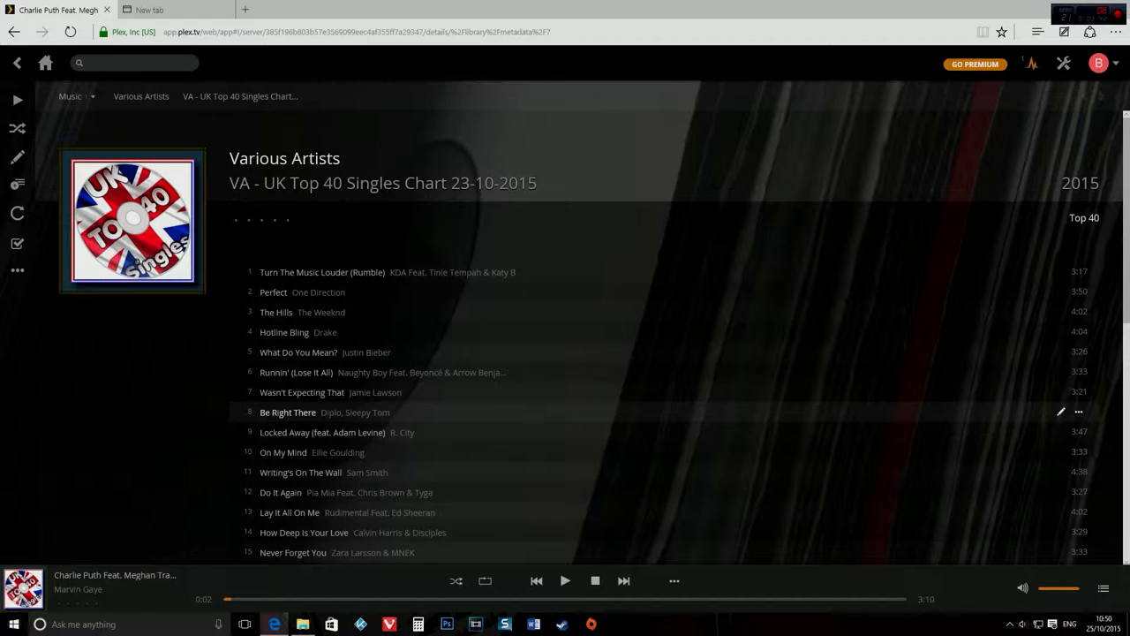
- Create a new folder named TV Shows on the E: drive
{"action": "left_click", "coordinate": [304, 625]}
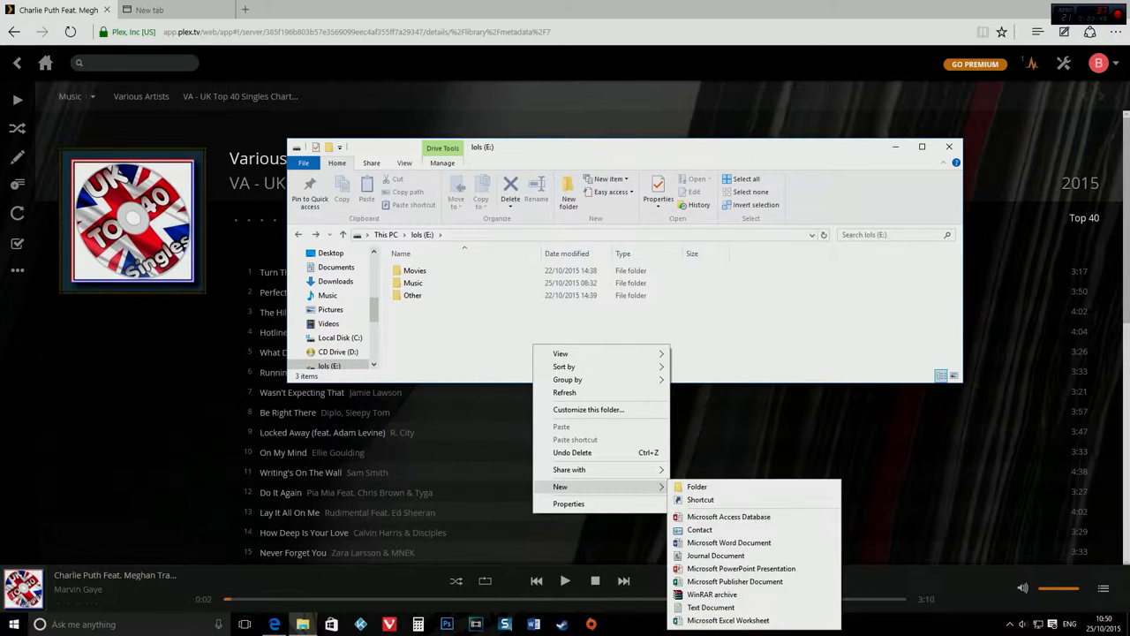
{"action": "left_click", "coordinate": [696, 487]}
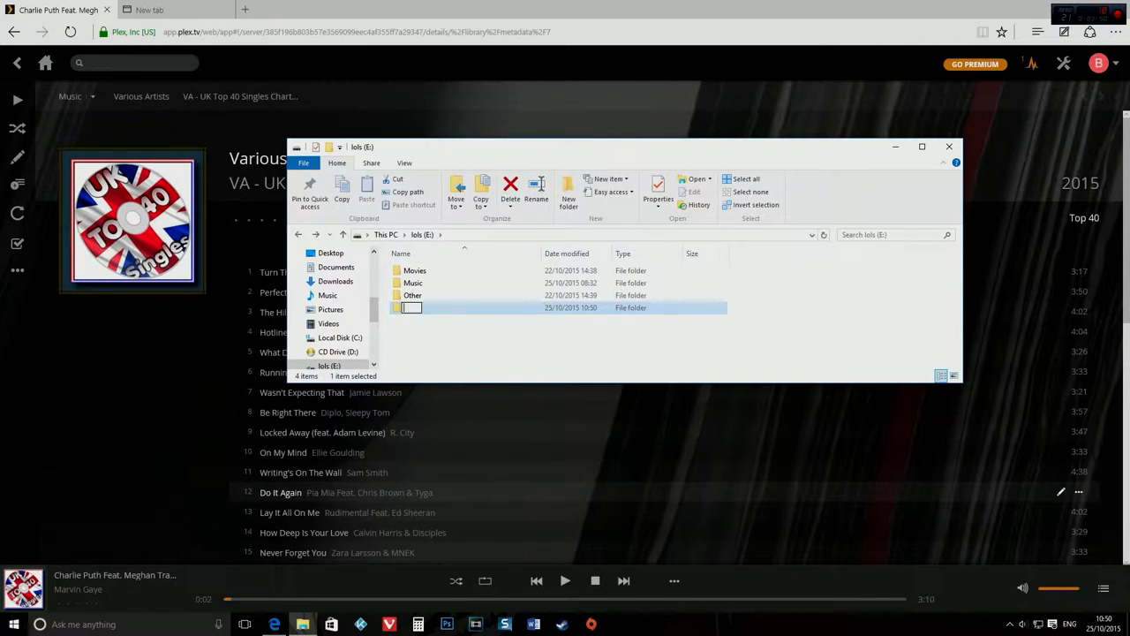
{"action": "type", "text": "1"}
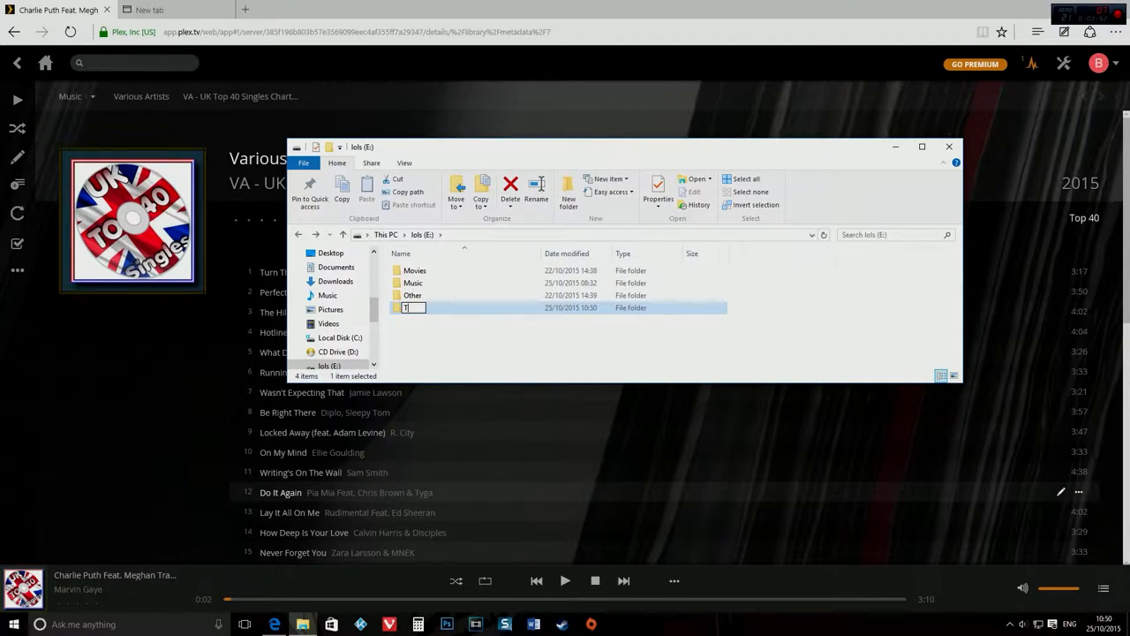
{"action": "type", "text": "V Sh"}
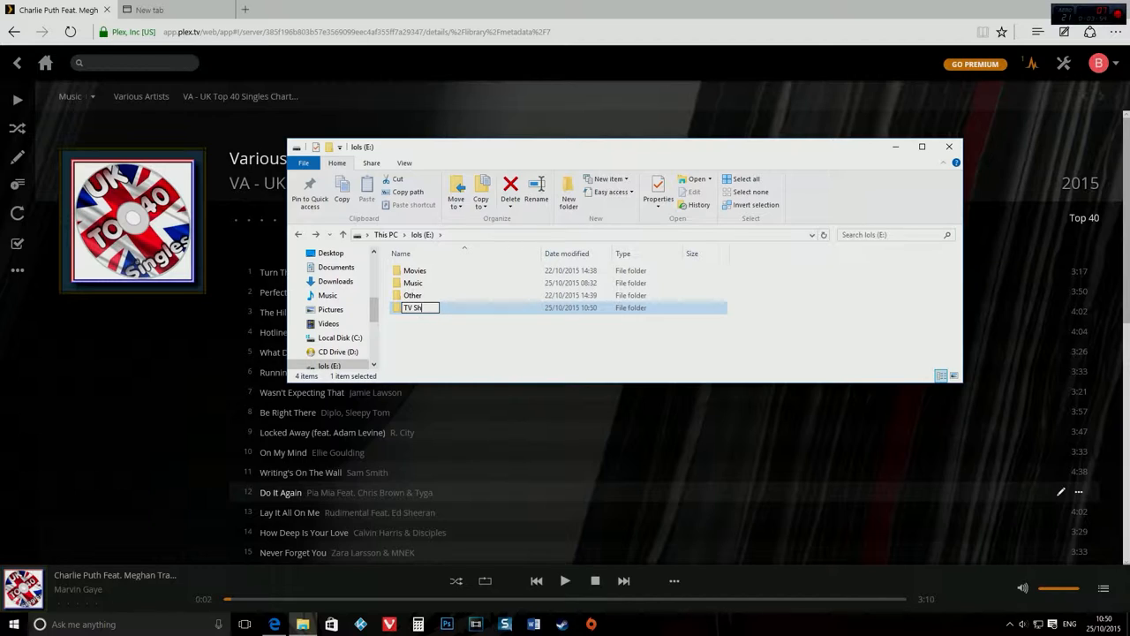
{"action": "key", "text": "Return"}
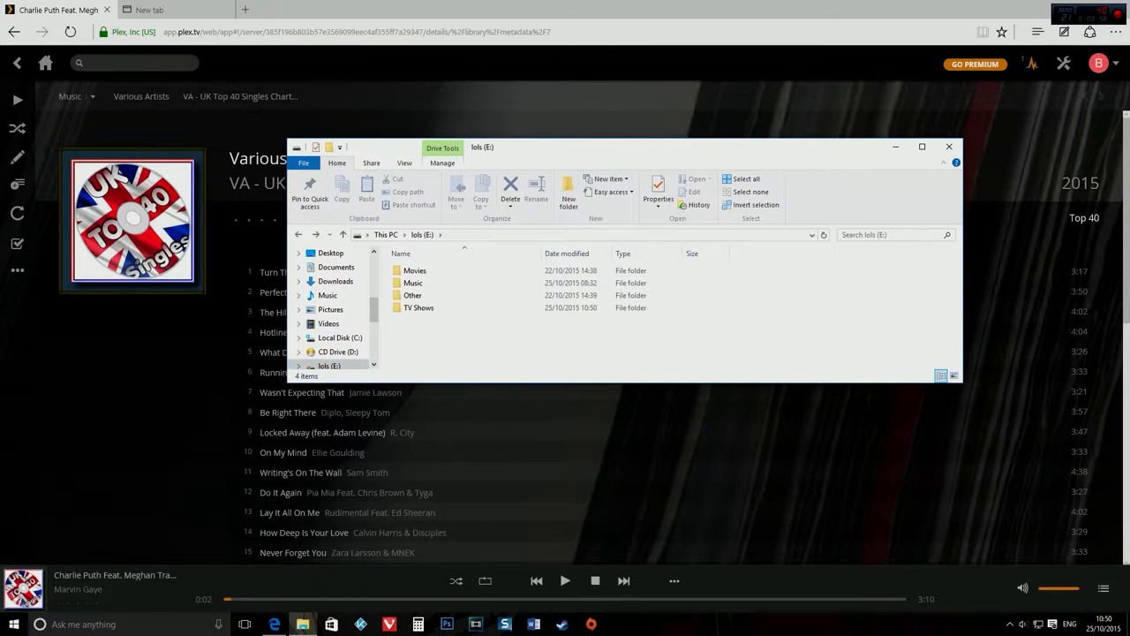
- Create a second new folder named Pictures on the E: drive
{"action": "right_click", "coordinate": [521, 354]}
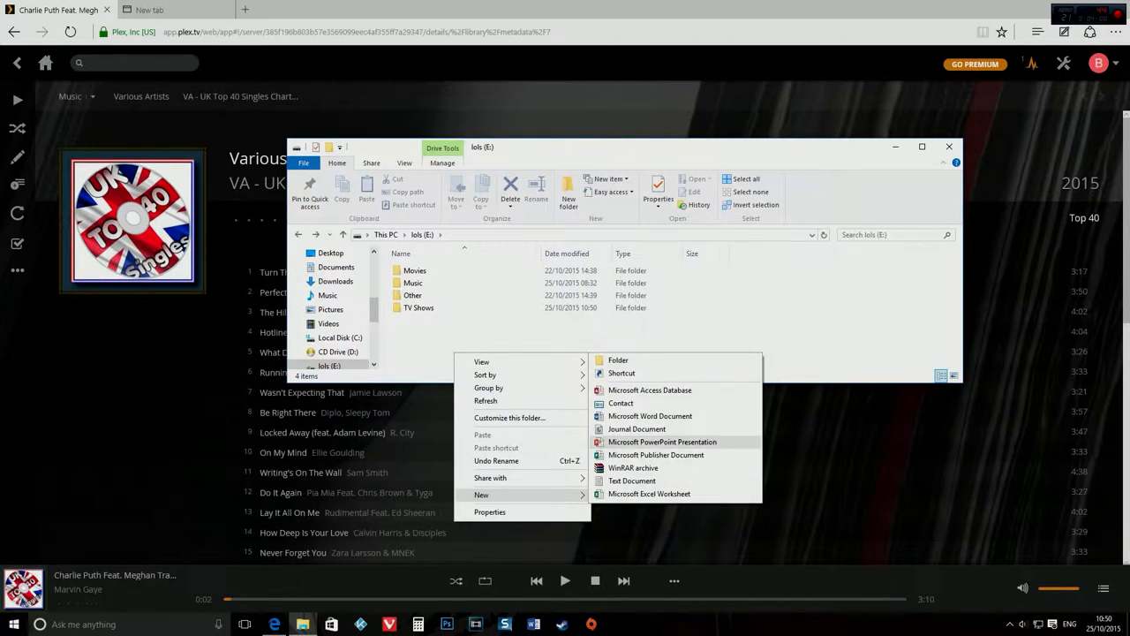
{"action": "left_click", "coordinate": [618, 360]}
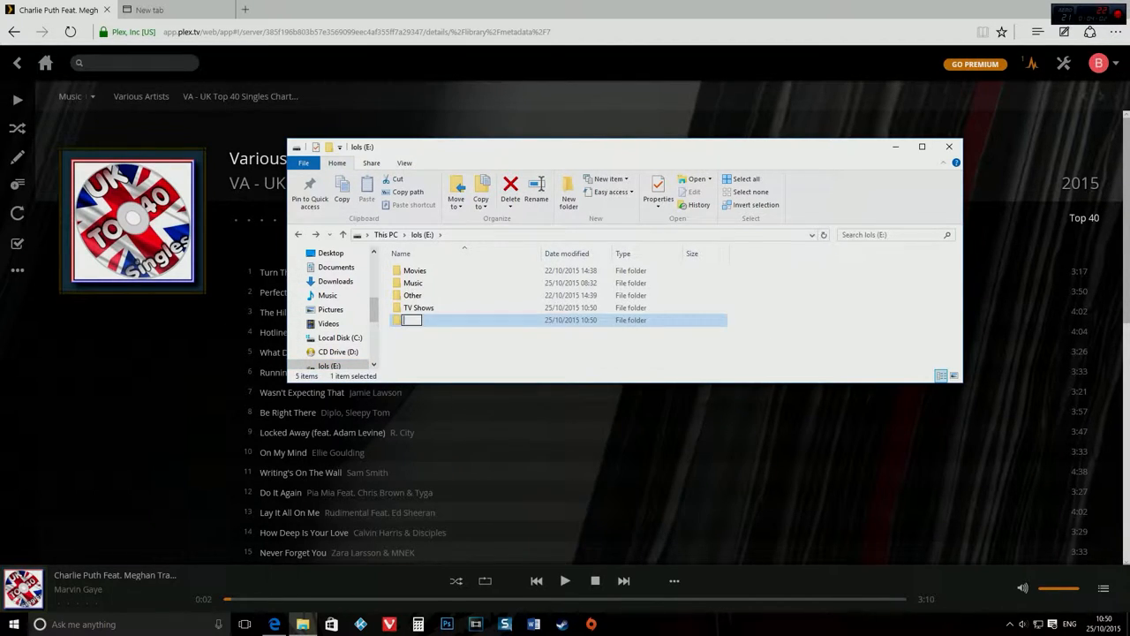
{"action": "type", "text": "Pictures"}
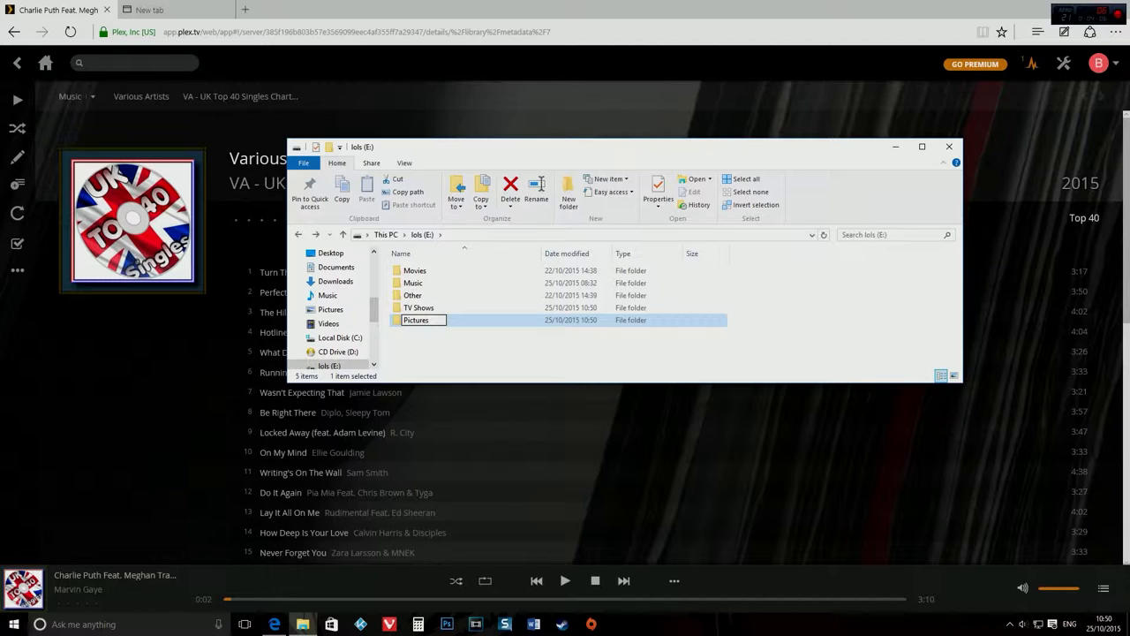
{"action": "double_click", "coordinate": [415, 319]}
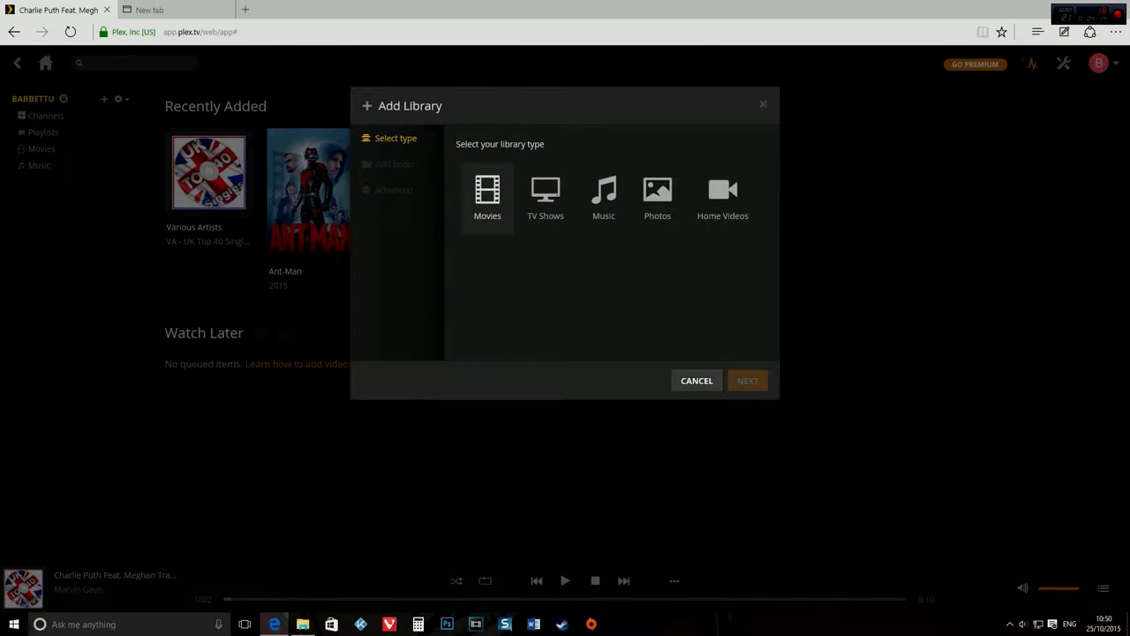
- Add a TV Shows library pointing to the E:\TV Shows folder
{"action": "left_click", "coordinate": [544, 194]}
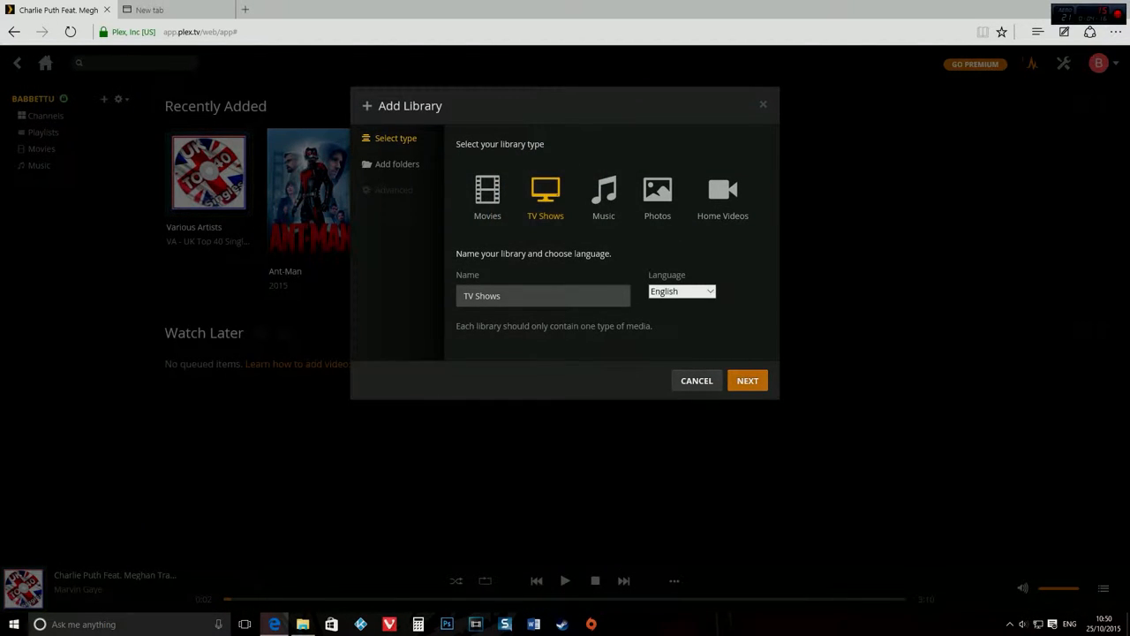
{"action": "left_click", "coordinate": [747, 381]}
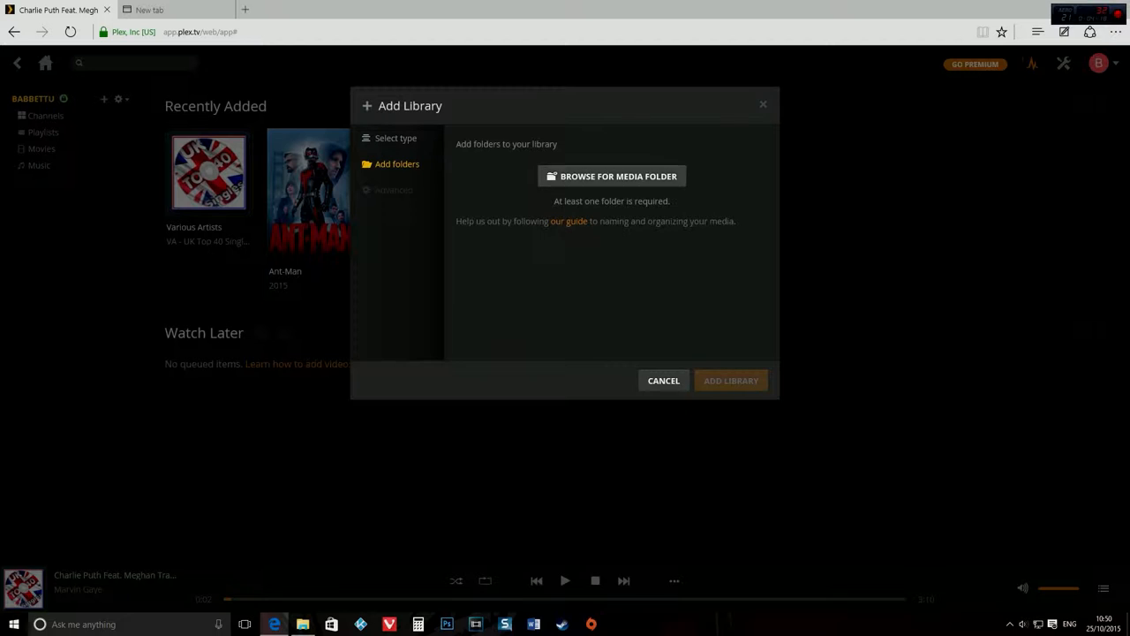
{"action": "left_click", "coordinate": [611, 177]}
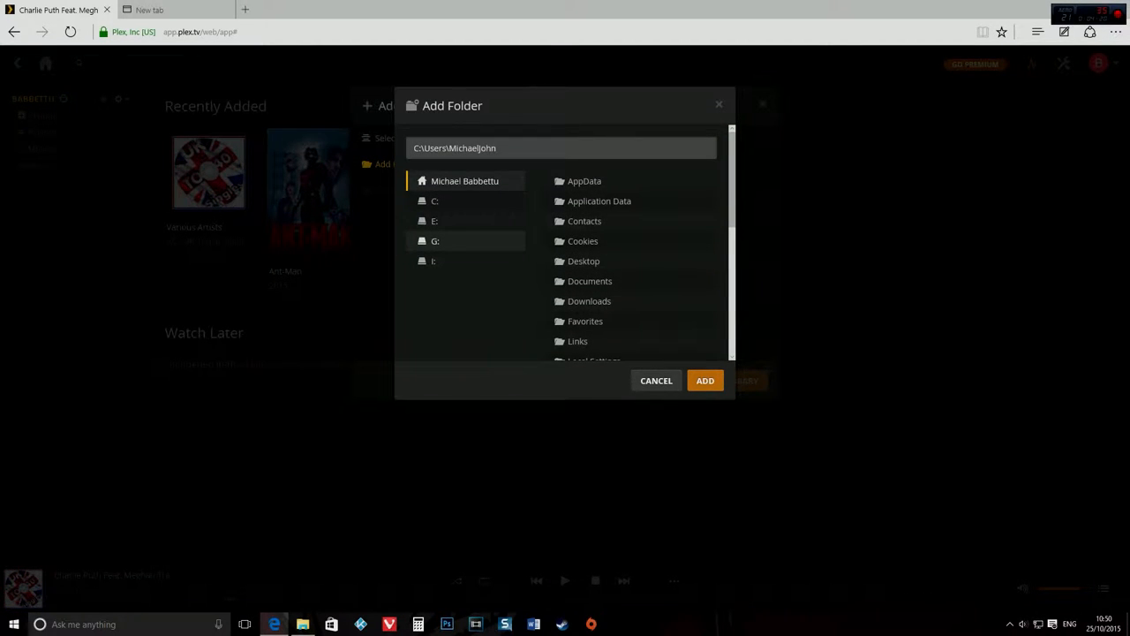
{"action": "left_click", "coordinate": [434, 213]}
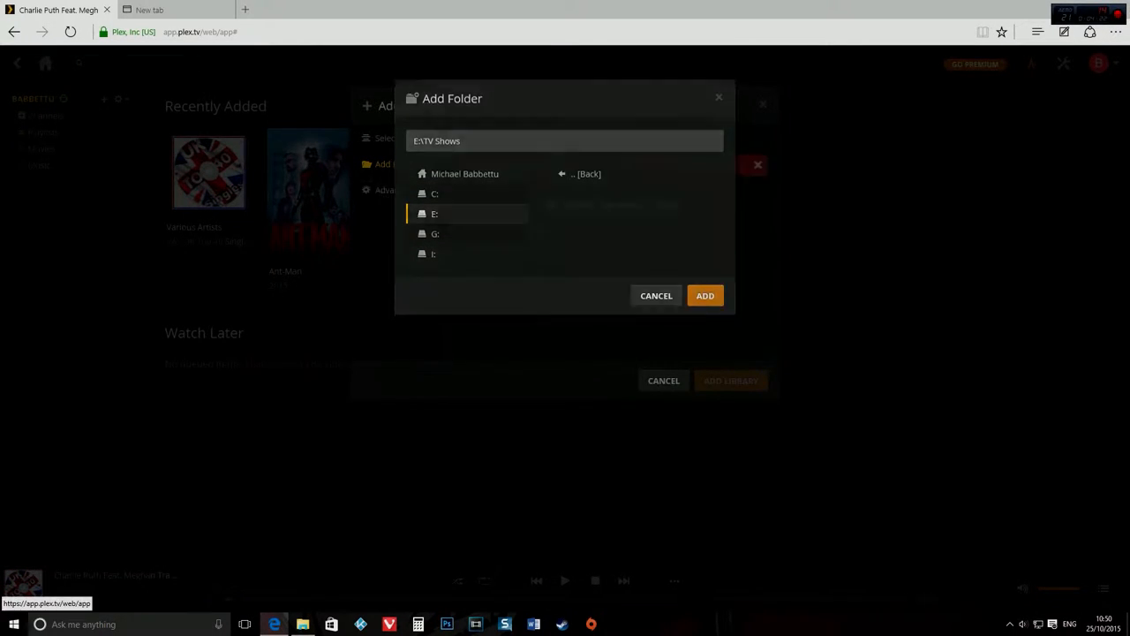
{"action": "left_click", "coordinate": [704, 295]}
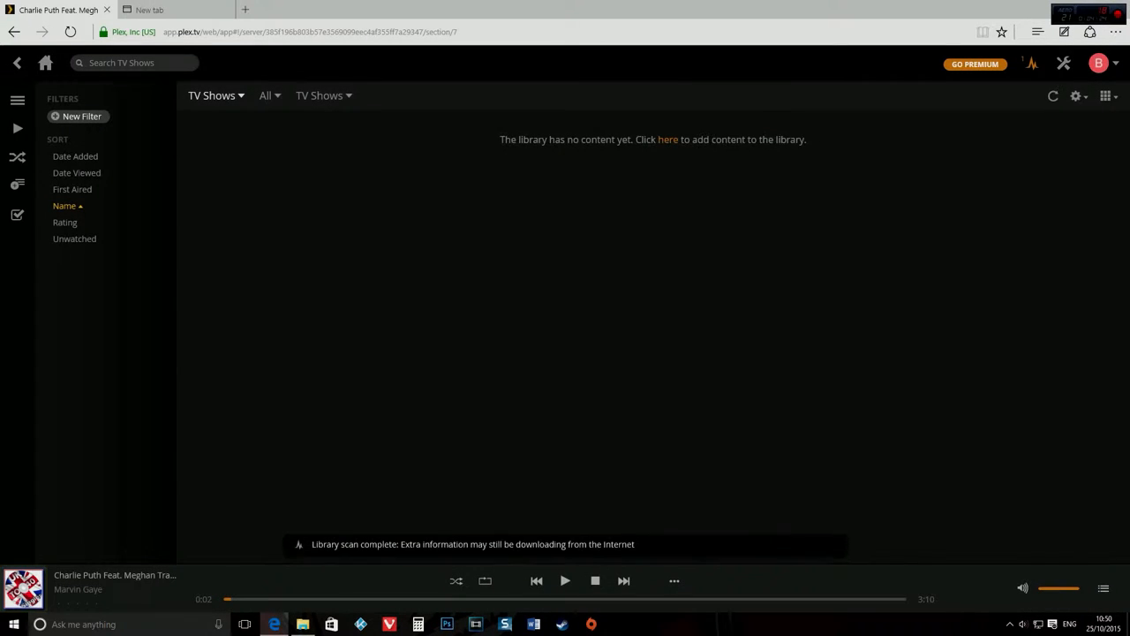
- Add a Photos library pointing to E:\Pictures, then view the Now Playing activity
{"action": "left_click", "coordinate": [46, 64]}
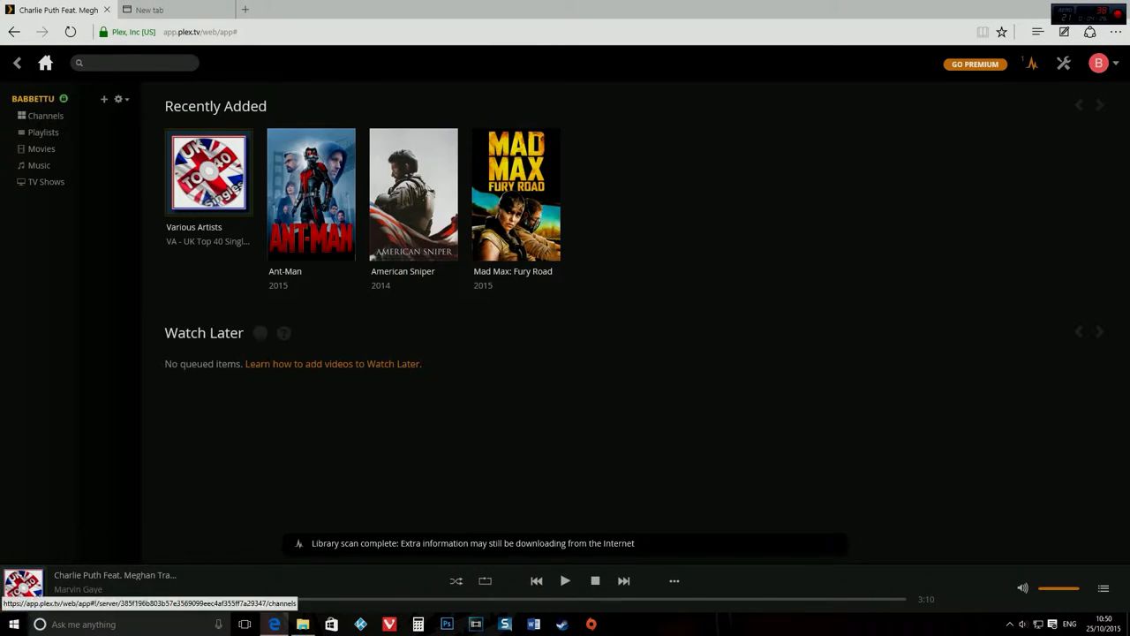
{"action": "left_click", "coordinate": [104, 99]}
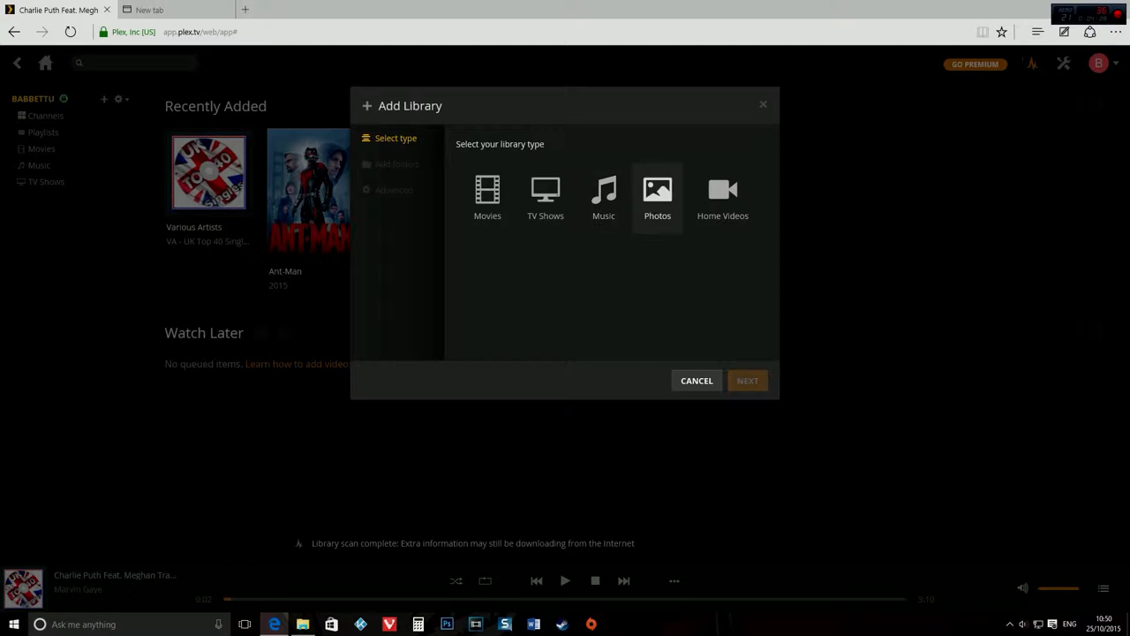
{"action": "left_click", "coordinate": [747, 380]}
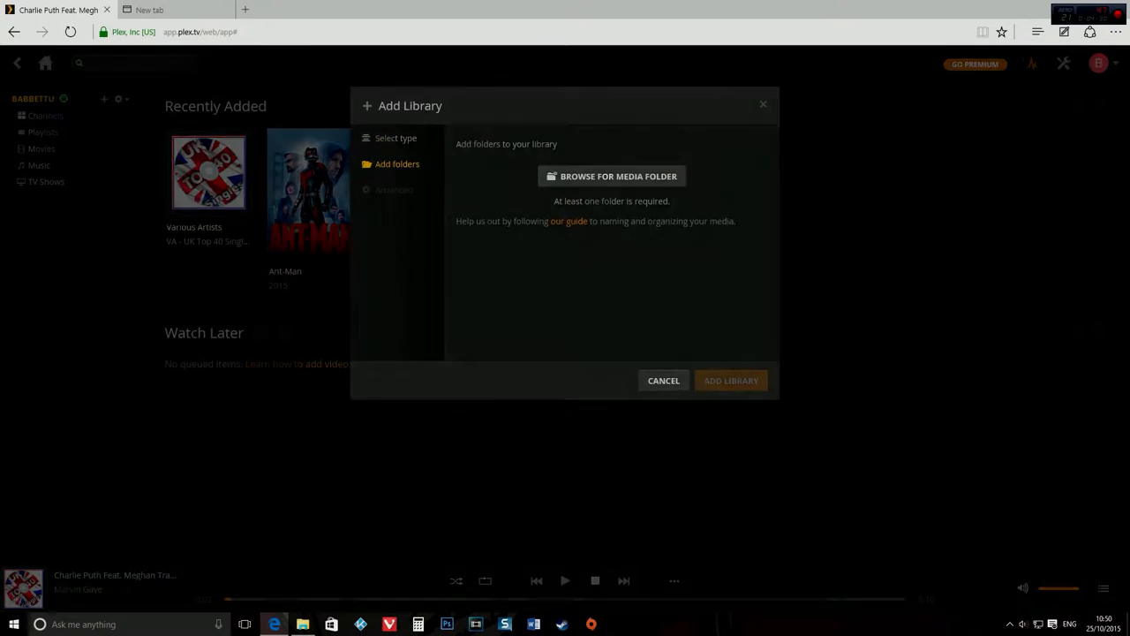
{"action": "left_click", "coordinate": [611, 176]}
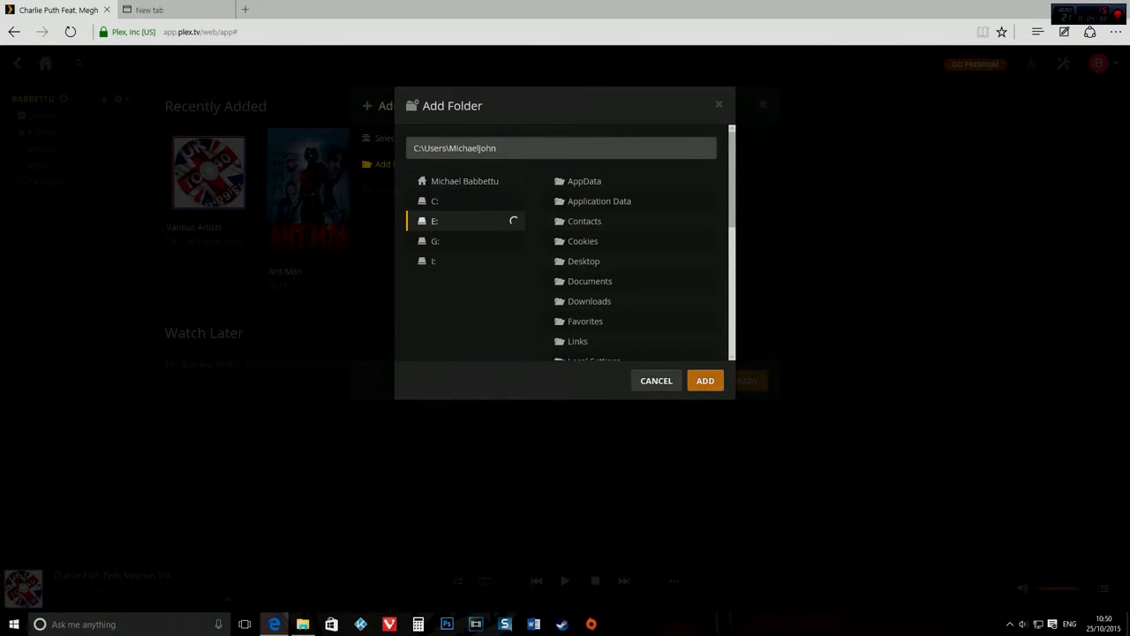
{"action": "left_click", "coordinate": [435, 220]}
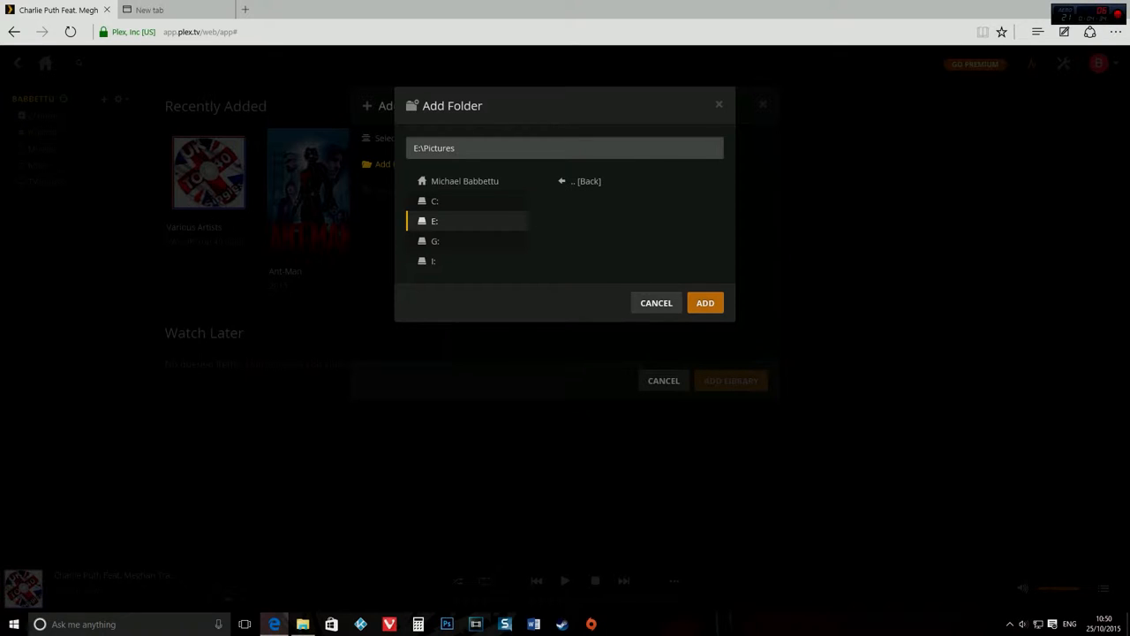
{"action": "left_click", "coordinate": [705, 302]}
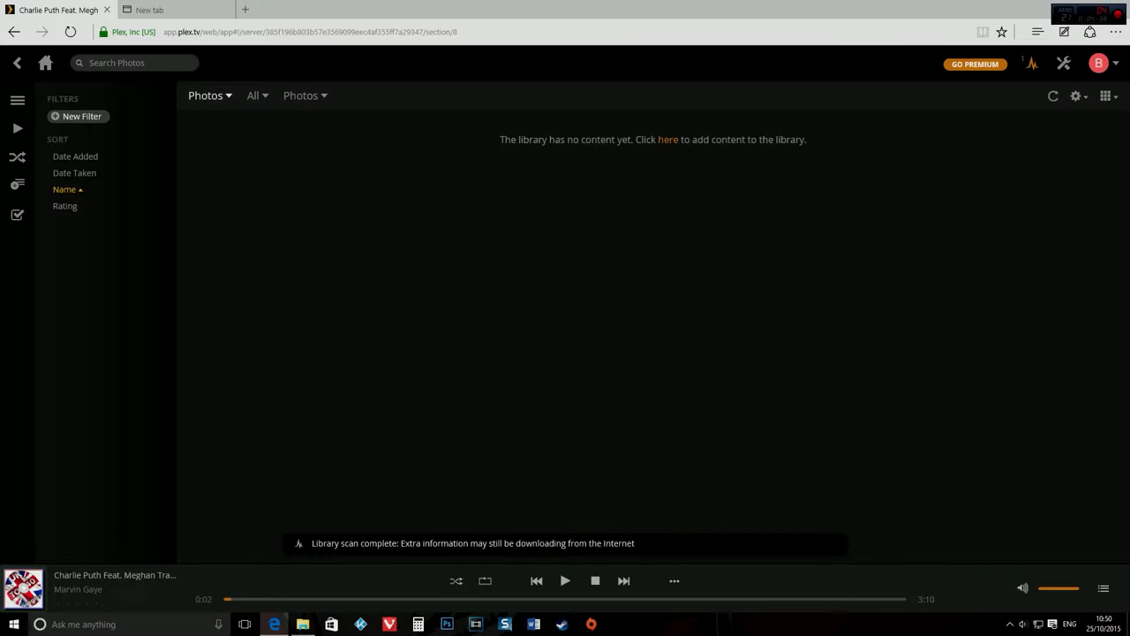
{"action": "left_click", "coordinate": [1031, 64]}
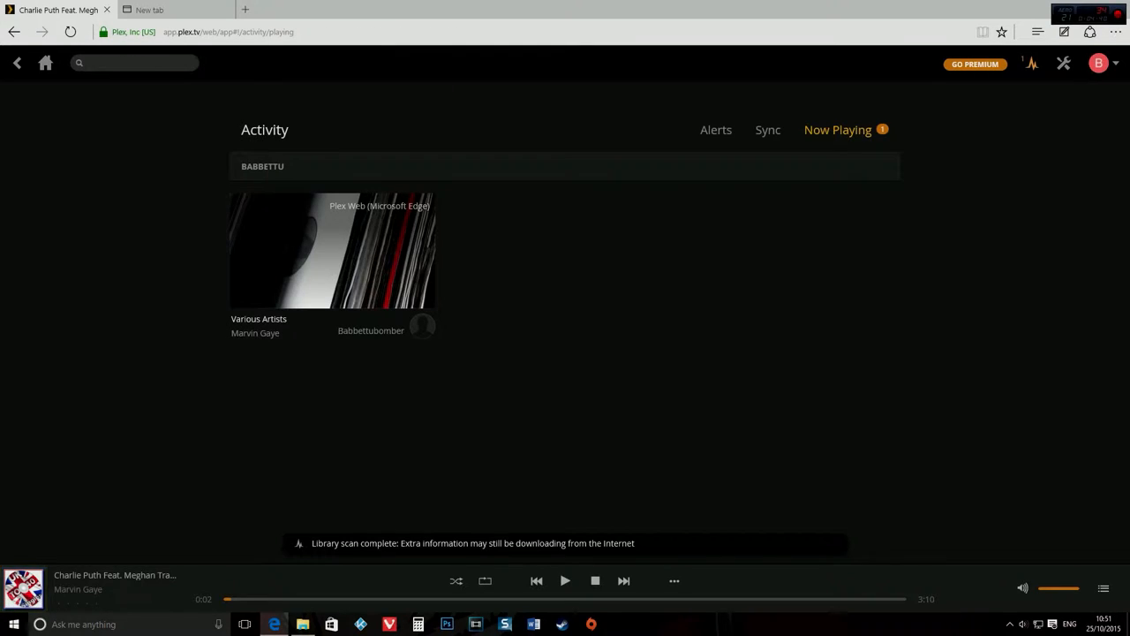